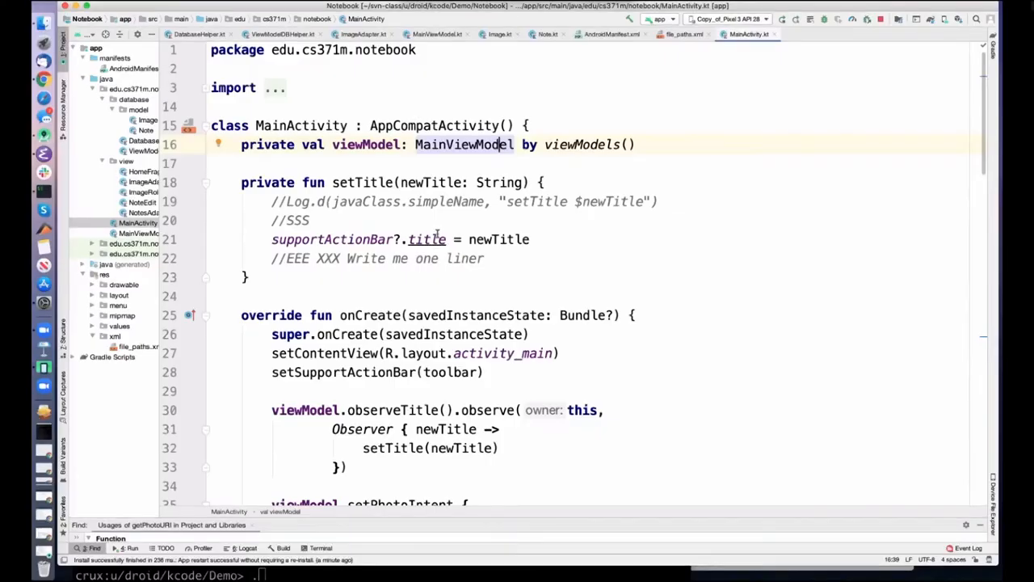
pyautogui.moveTo(45, 368)
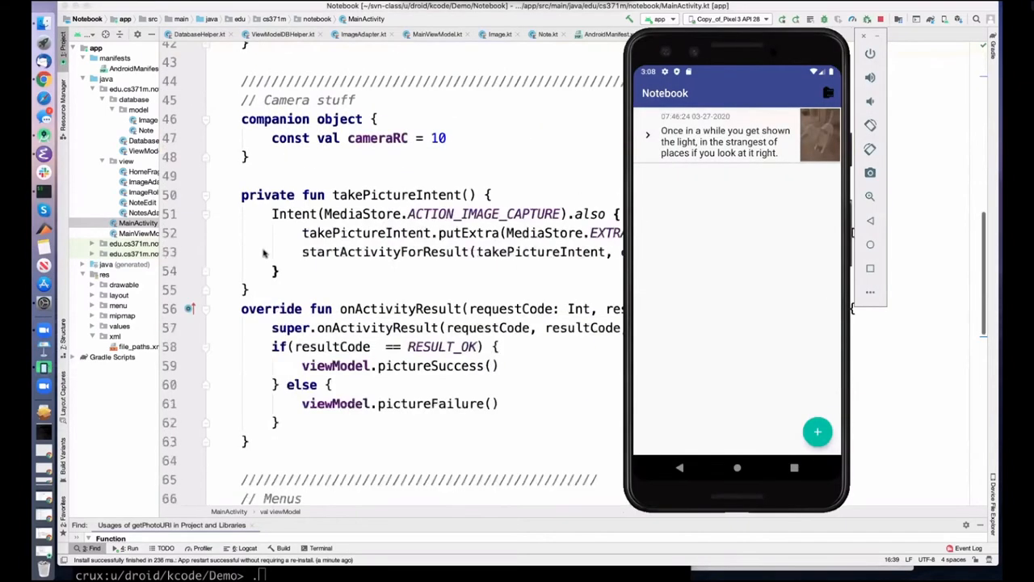
# Scroll through MainActivity's camera and menu code while the Notebook app runs in the emulator.
pyautogui.scroll(-3)
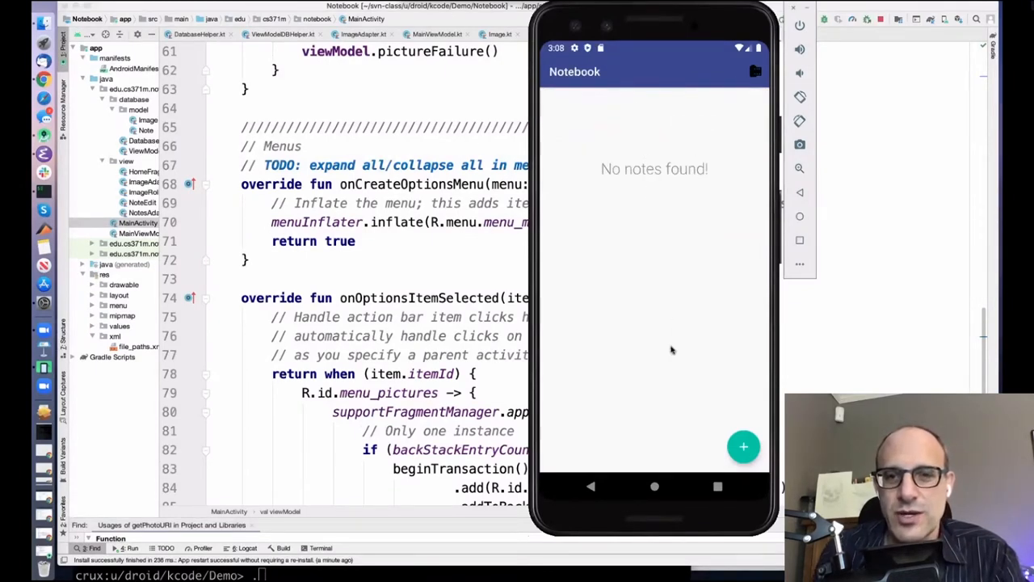
# Start a new note and enter "The love you take is equal to the love you make.".
pyautogui.click(743, 446)
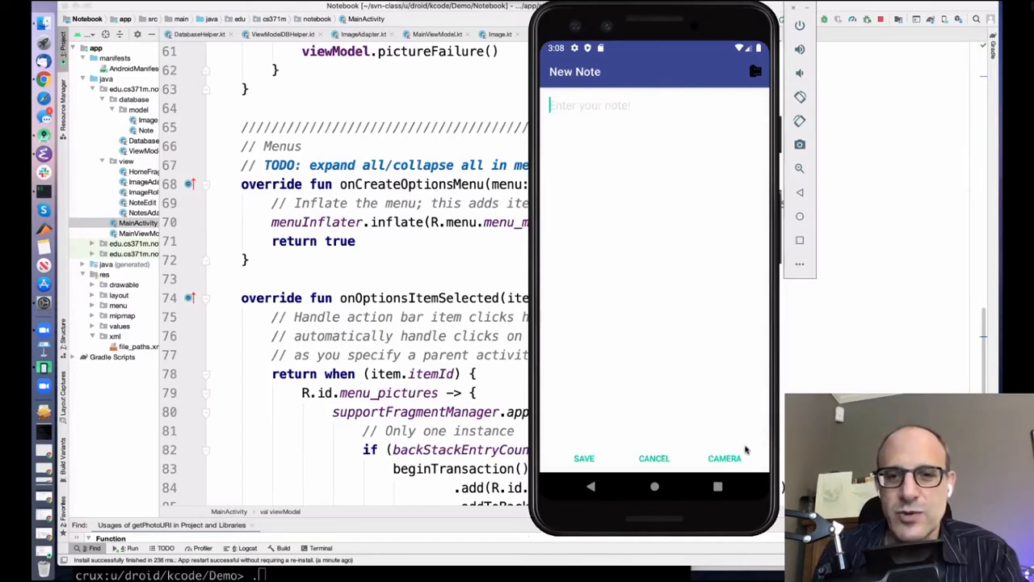
pyautogui.moveTo(708, 392)
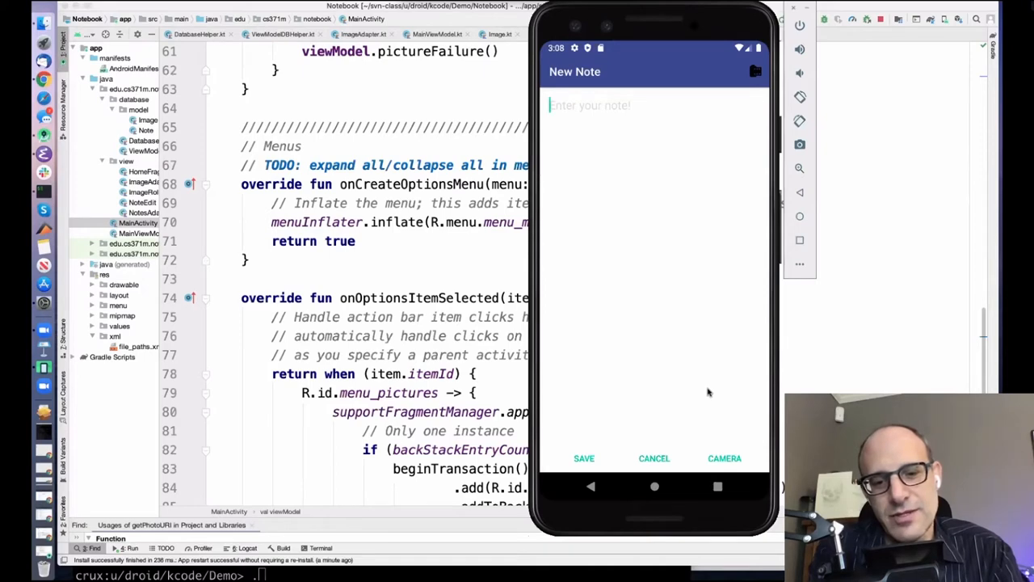
pyautogui.write('The love y')
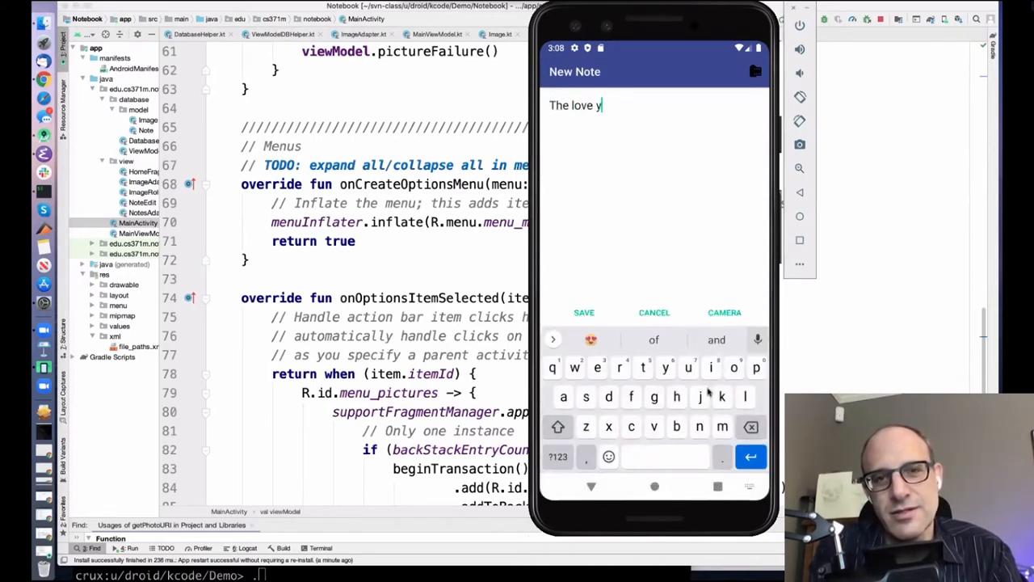
pyautogui.write('ou make is')
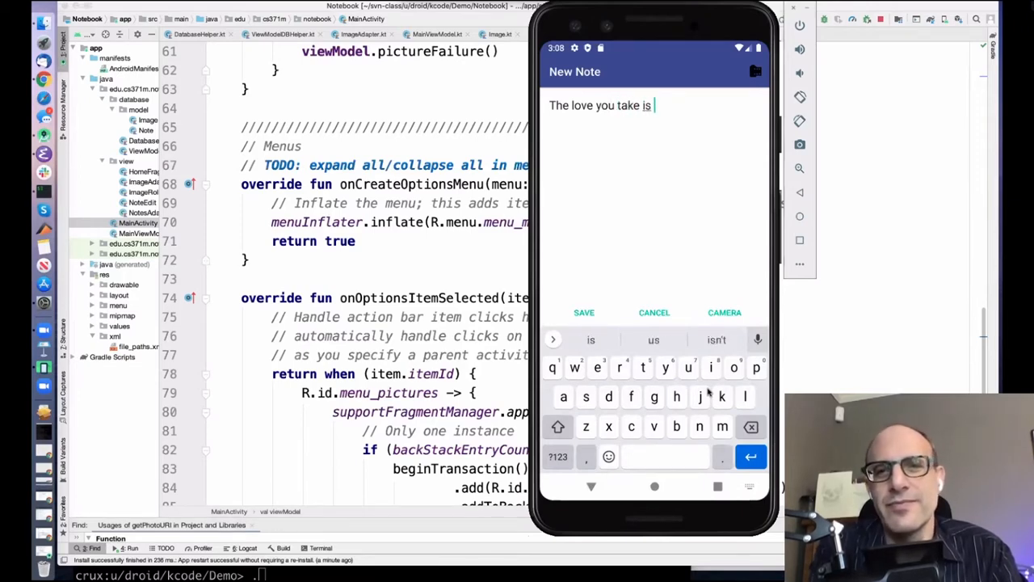
pyautogui.write('equal')
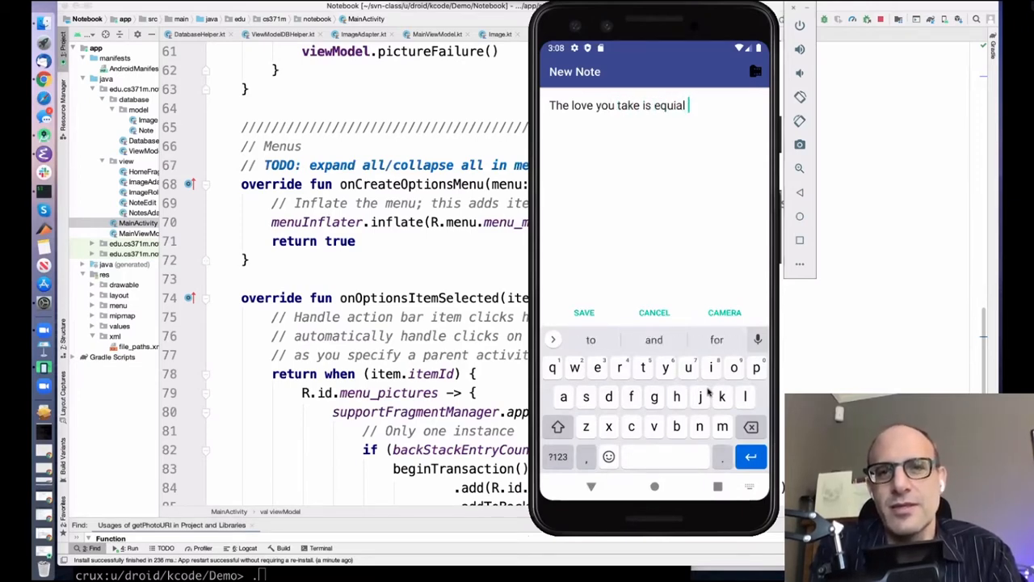
pyautogui.write('to the lo')
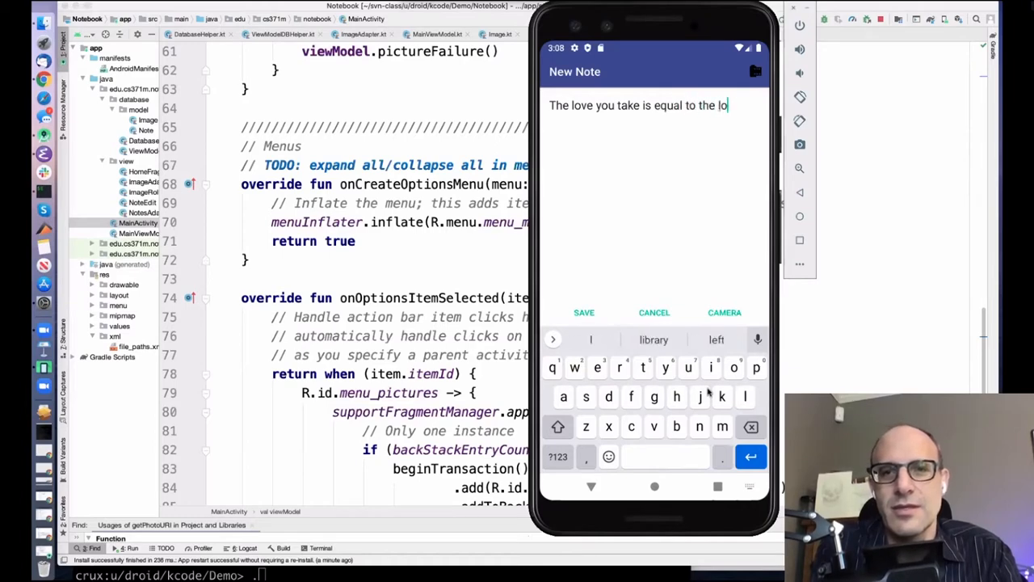
pyautogui.write('ve you make.')
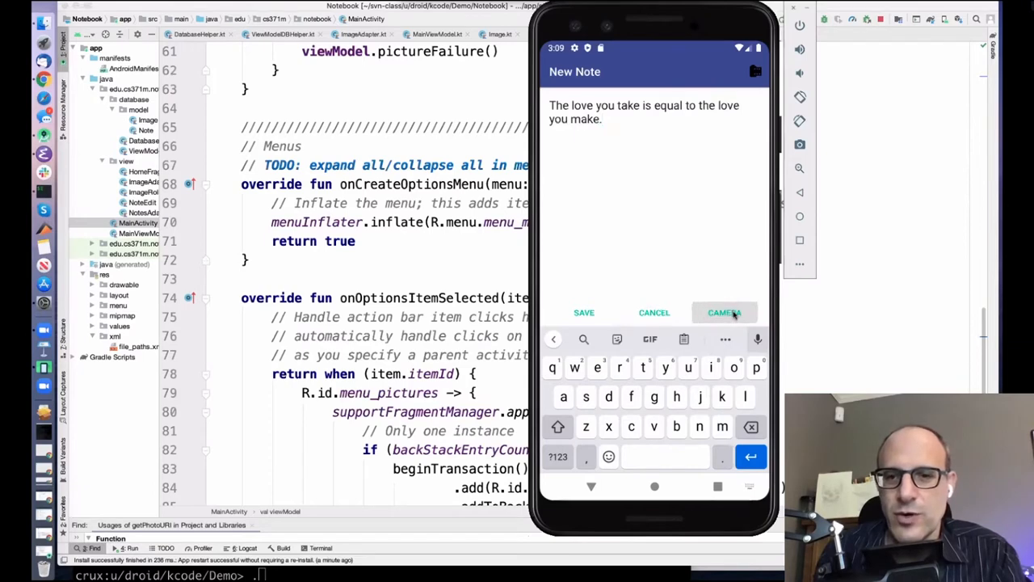
# Take a photo with the emulator camera, dismissing the mode tip, and attach it to the note.
pyautogui.click(724, 313)
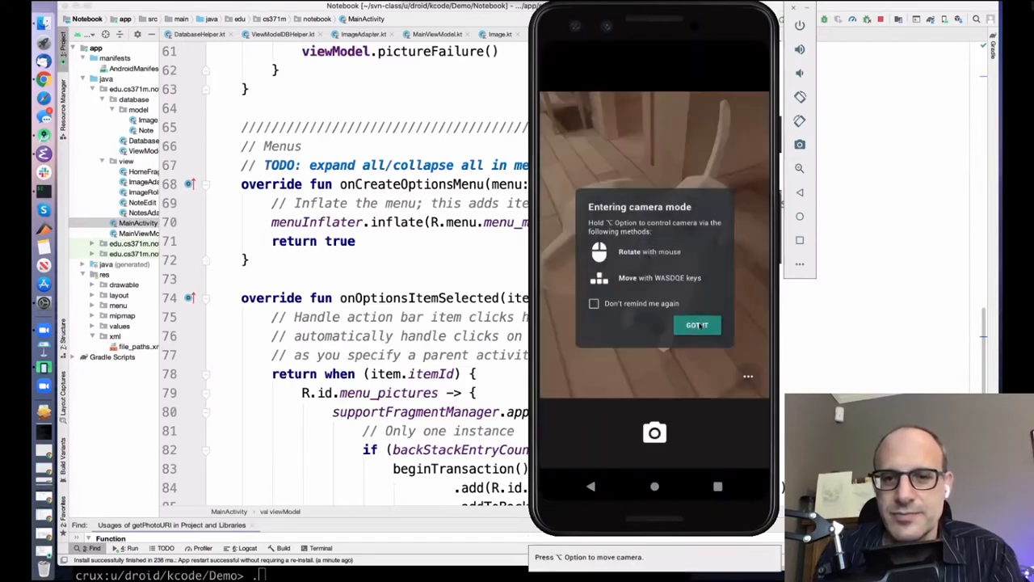
pyautogui.click(696, 323)
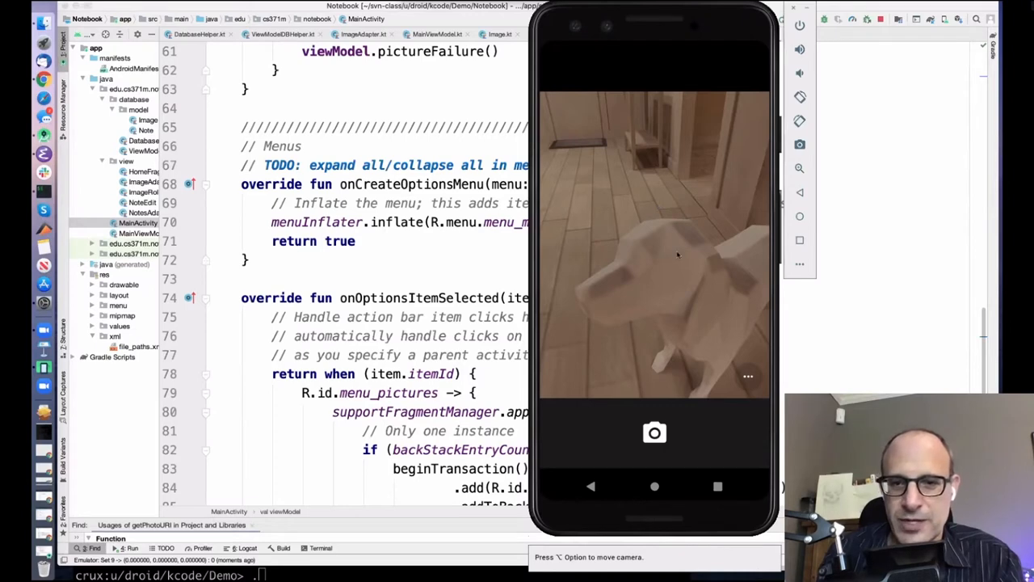
pyautogui.click(654, 433)
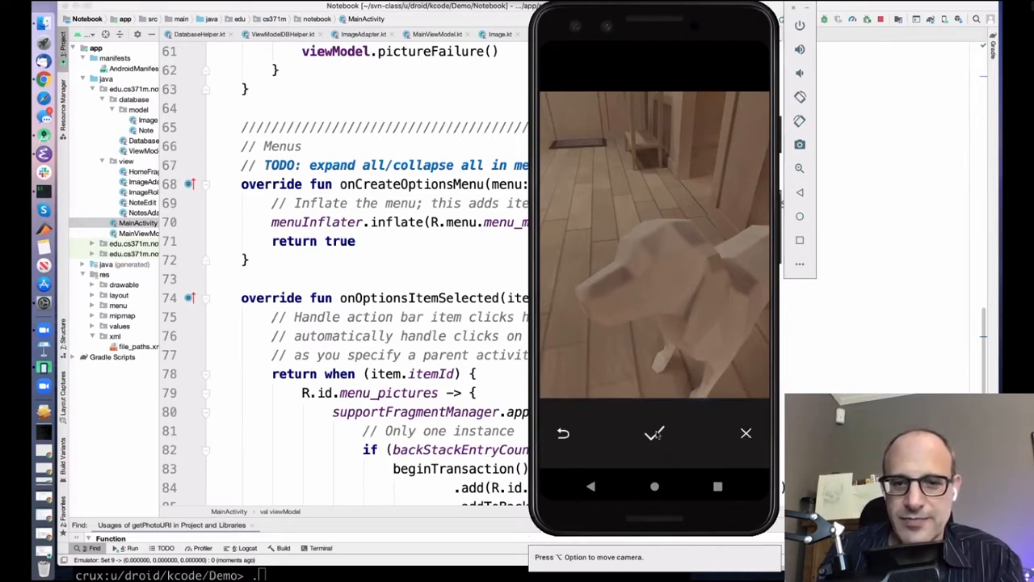
pyautogui.click(654, 433)
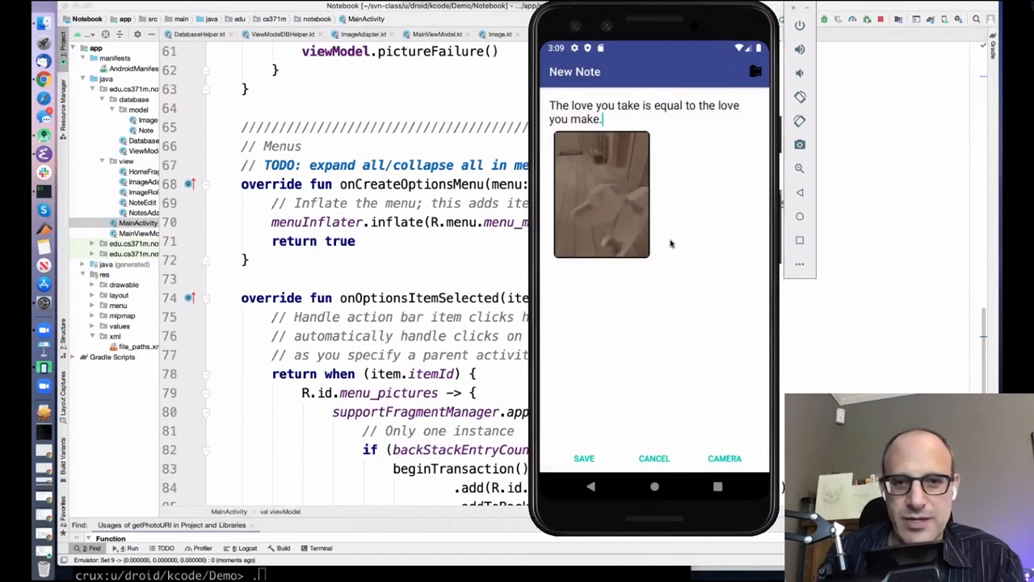
pyautogui.moveTo(689, 488)
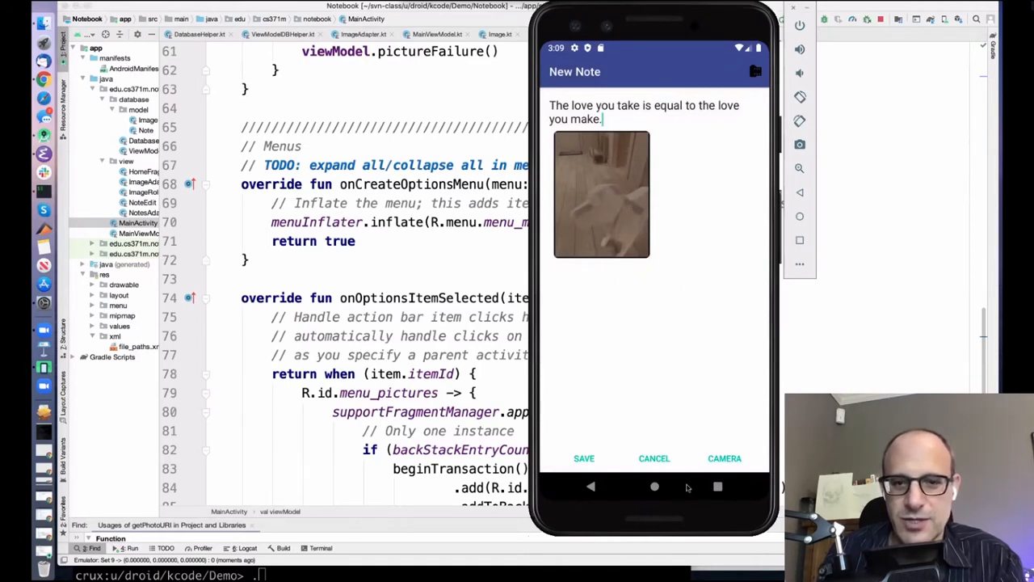
# Capture a second photo for the note, then take a third and discard it.
pyautogui.click(724, 459)
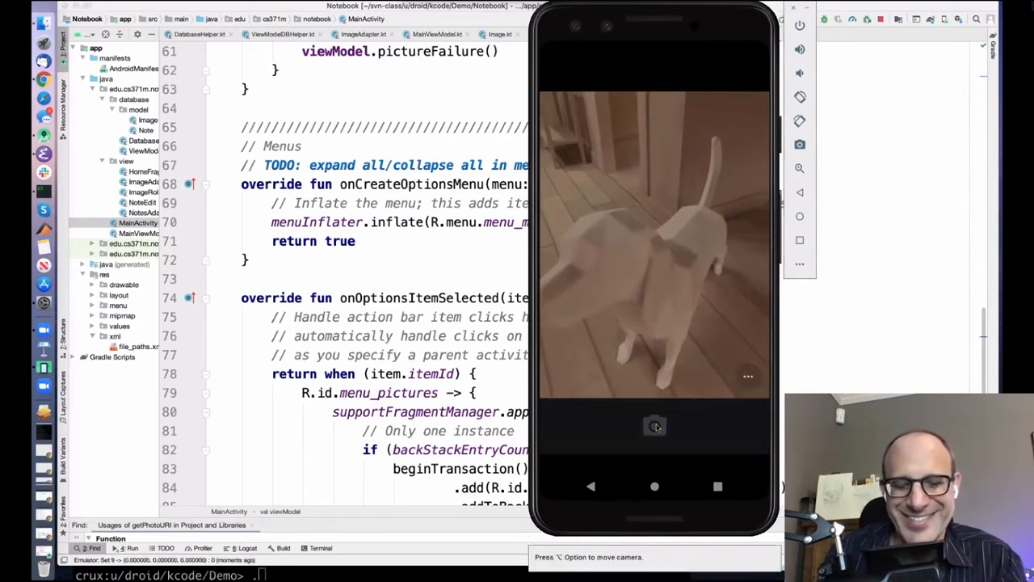
pyautogui.click(654, 426)
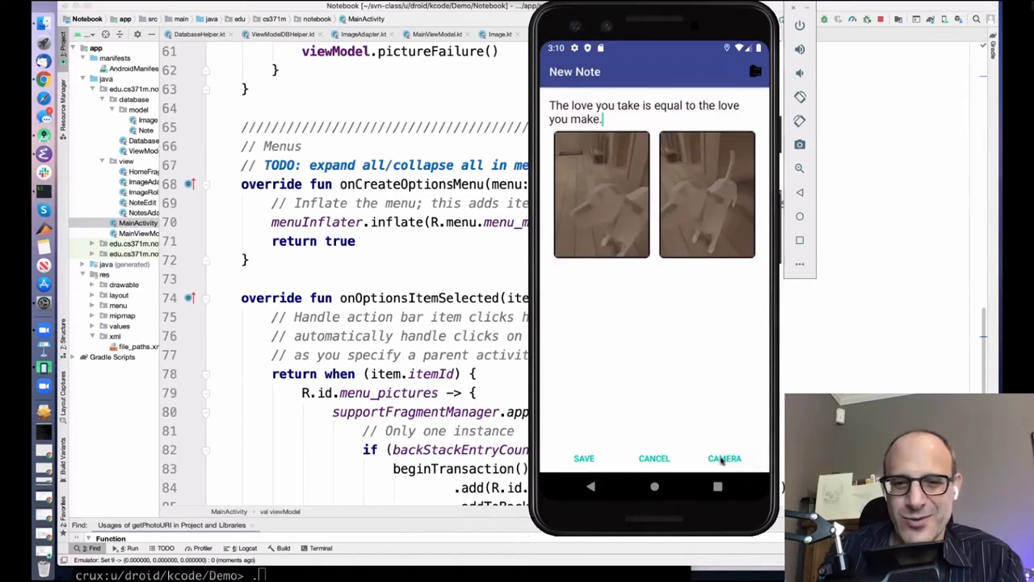
pyautogui.click(724, 459)
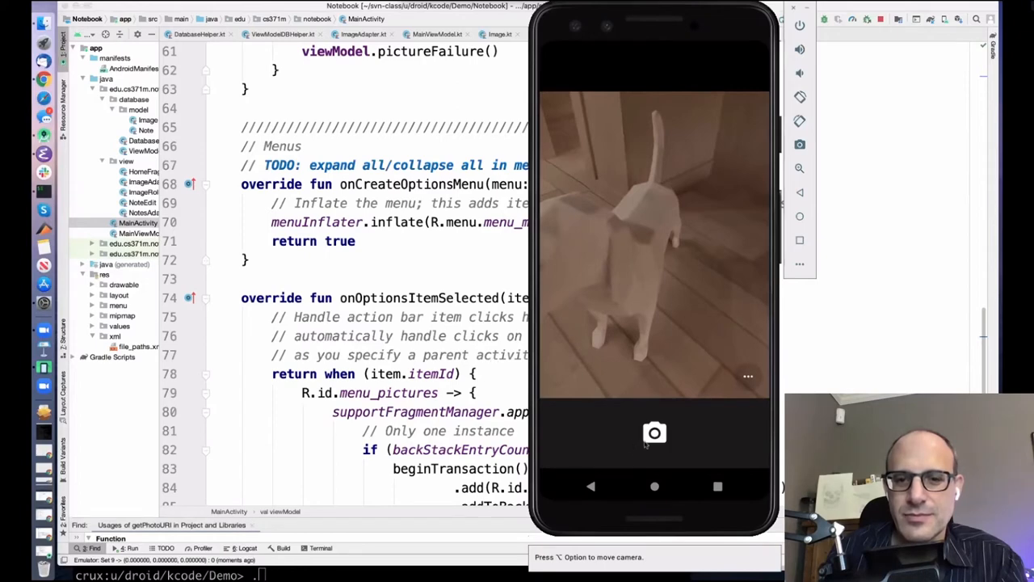
pyautogui.click(655, 433)
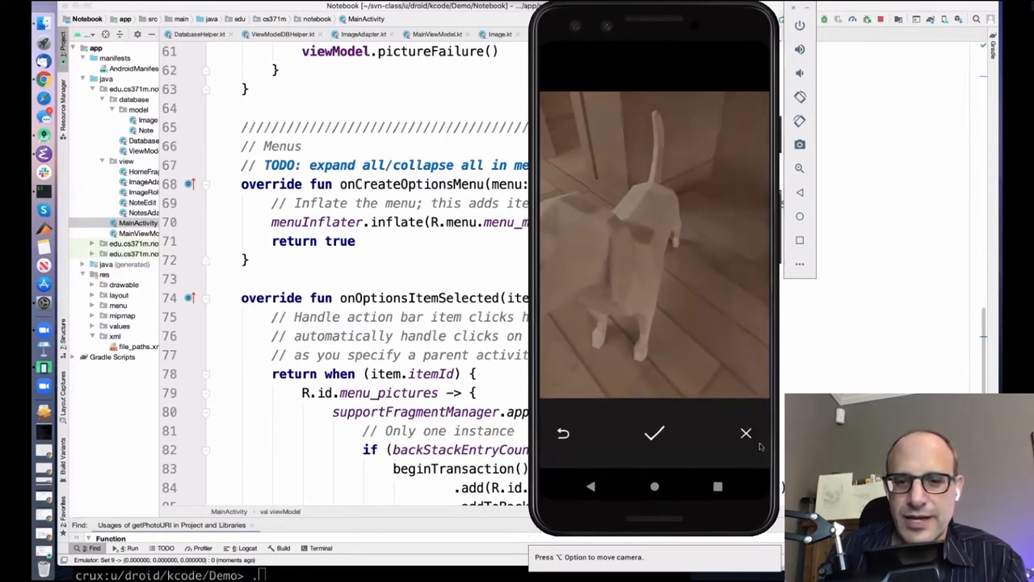
pyautogui.click(654, 433)
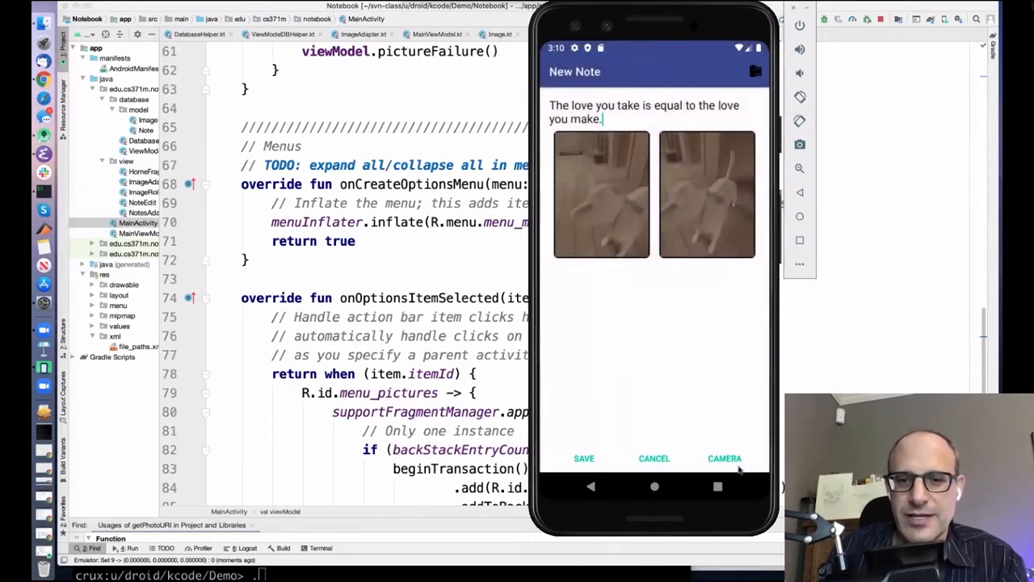
# Retake the dog photo and accept it as the note's third image.
pyautogui.click(724, 459)
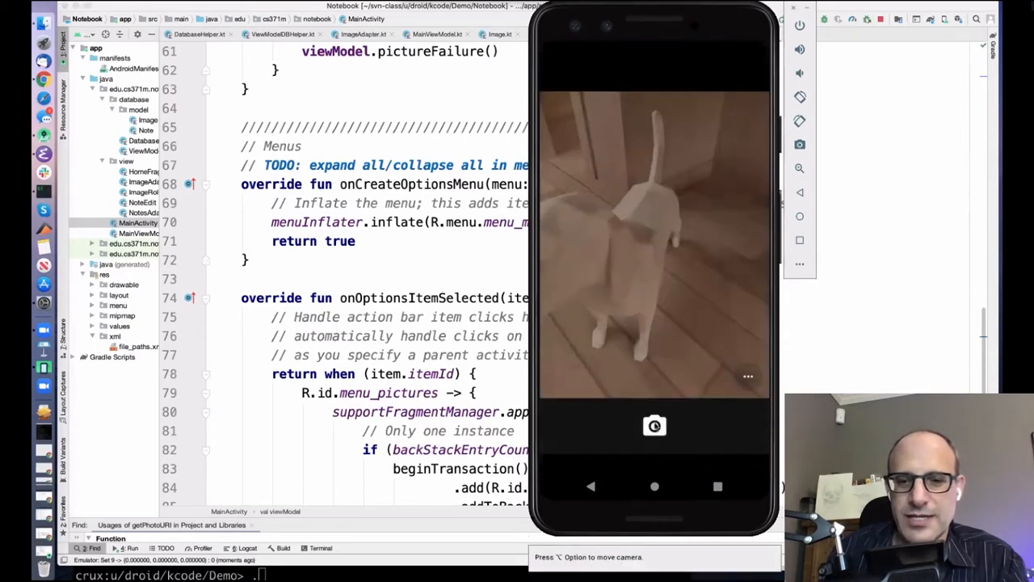
pyautogui.click(654, 426)
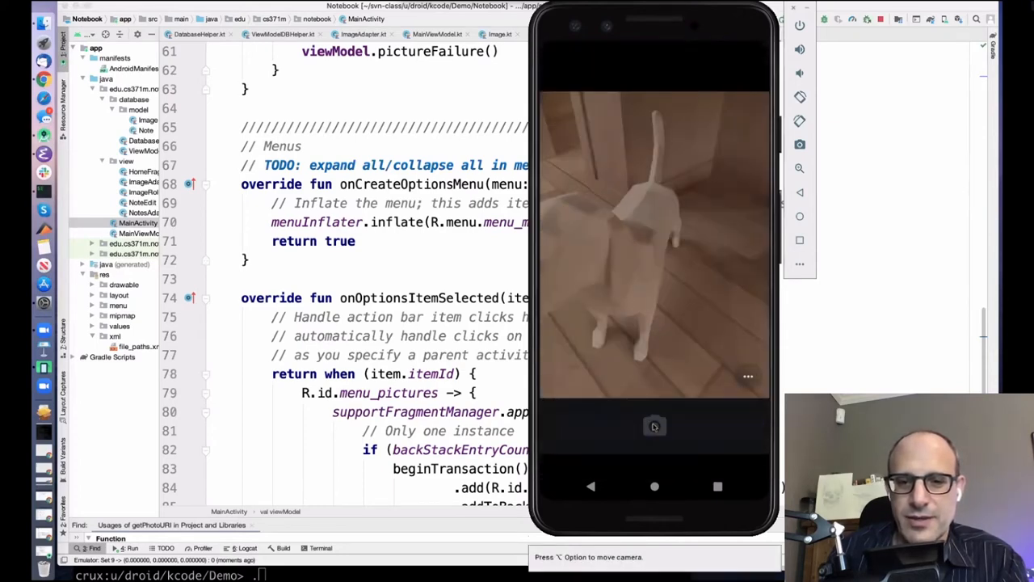
pyautogui.click(655, 426)
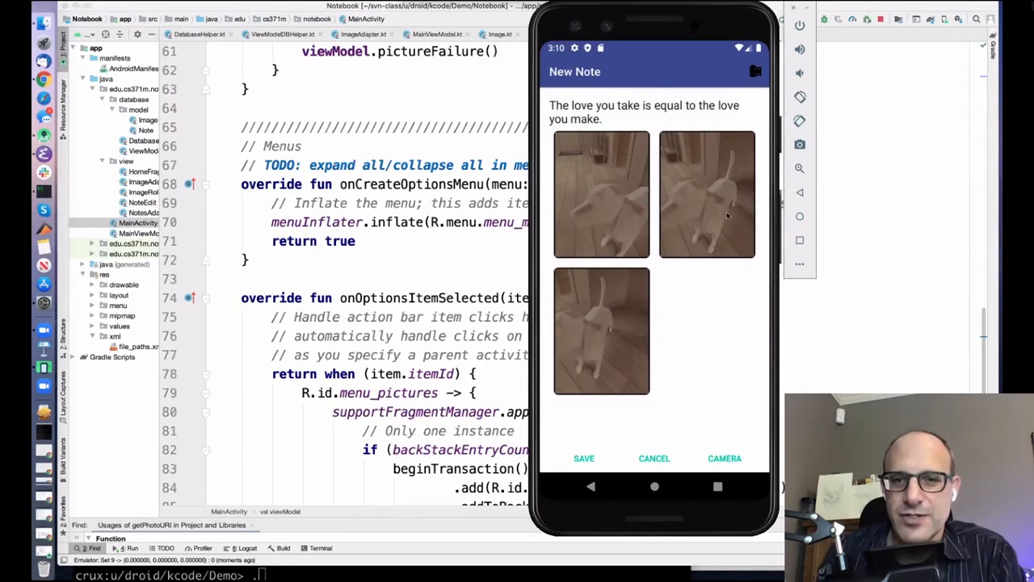
pyautogui.moveTo(681, 203)
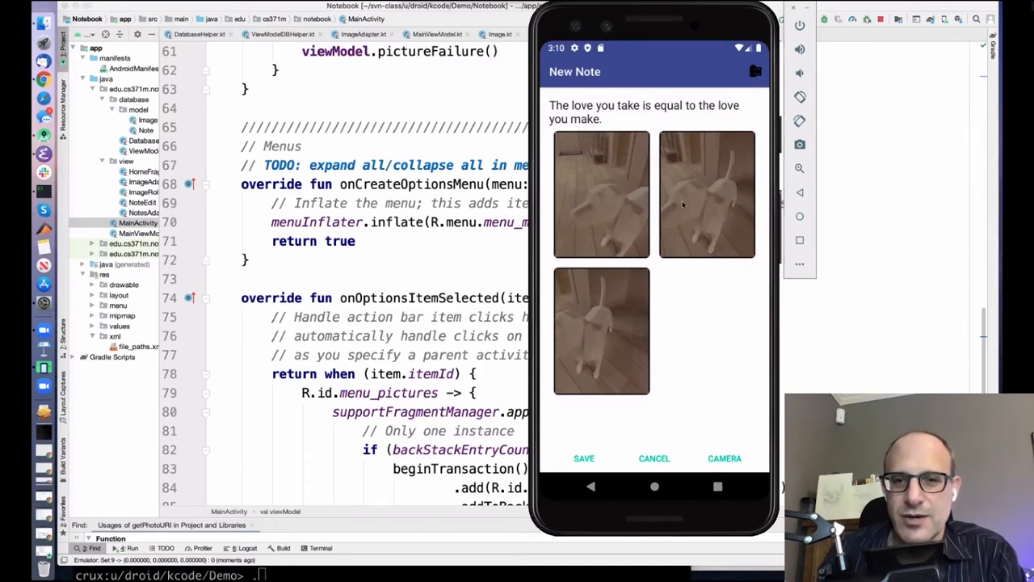
pyautogui.moveTo(599, 304)
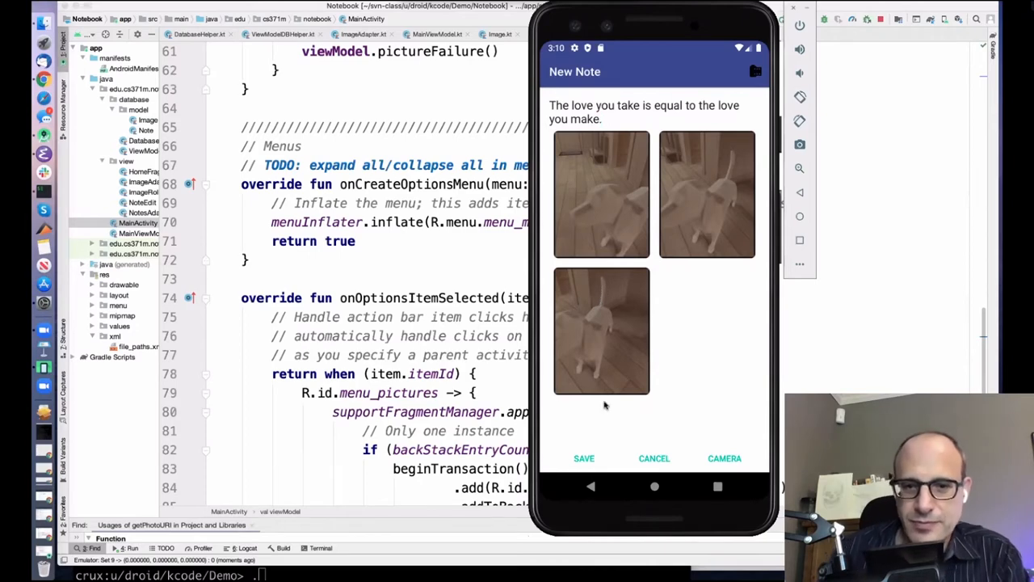
# Save the new note so it appears in the list with its date and photo thumbnail.
pyautogui.click(583, 459)
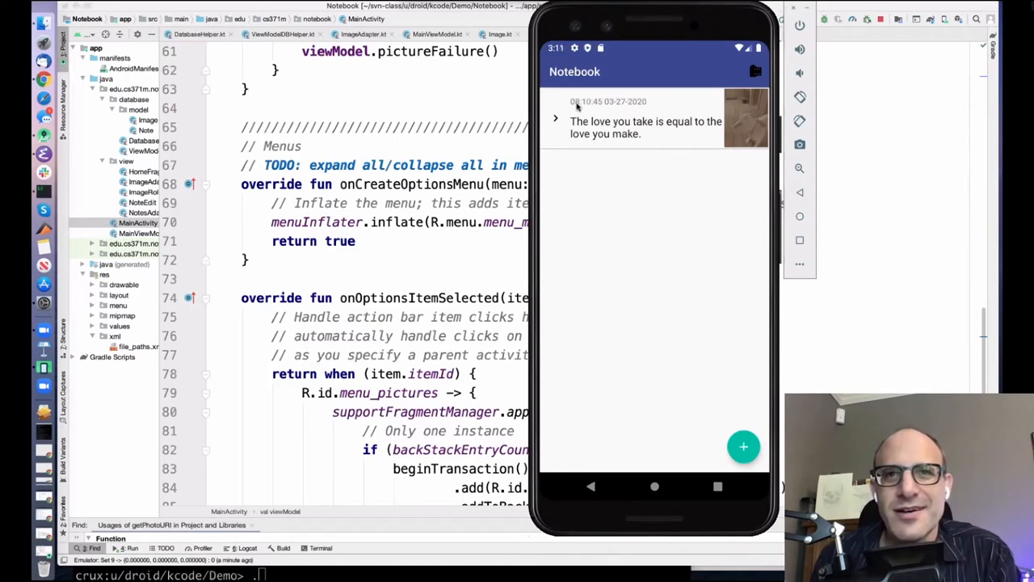
pyautogui.moveTo(579, 107)
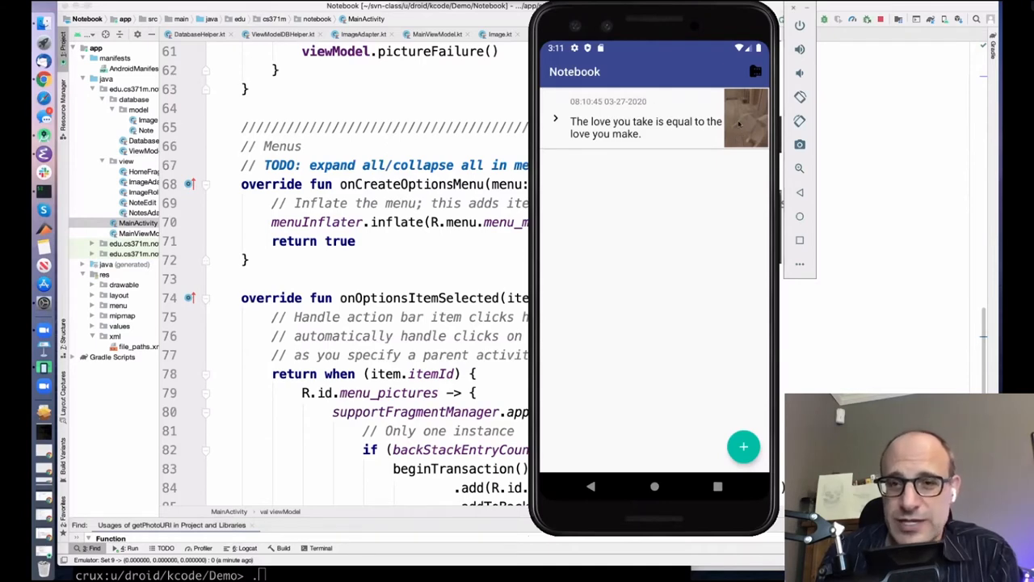
pyautogui.moveTo(740, 130)
pyautogui.write('Just ')
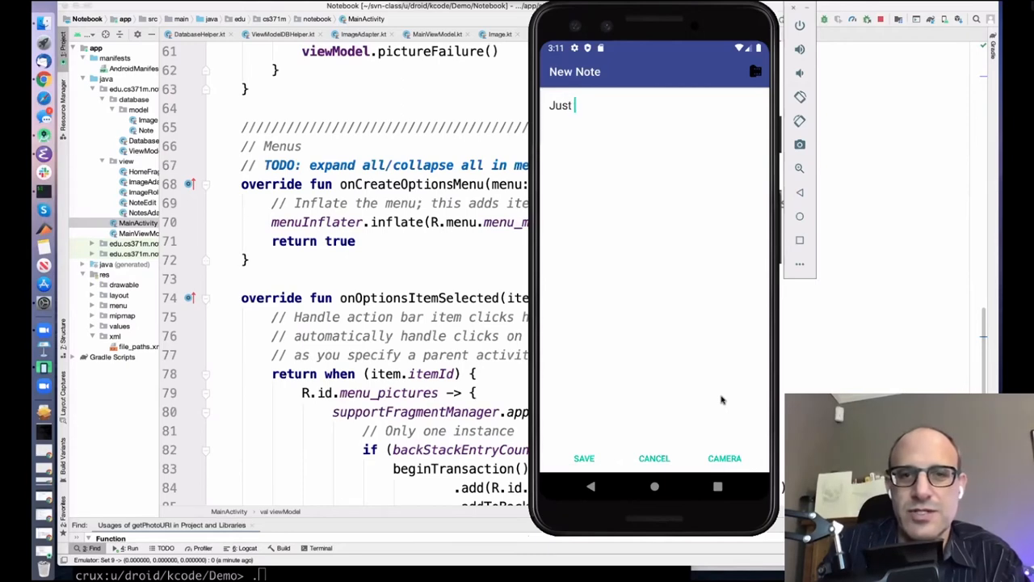
# Enter "Just text" as the note and save it as a text-only note.
pyautogui.write('text')
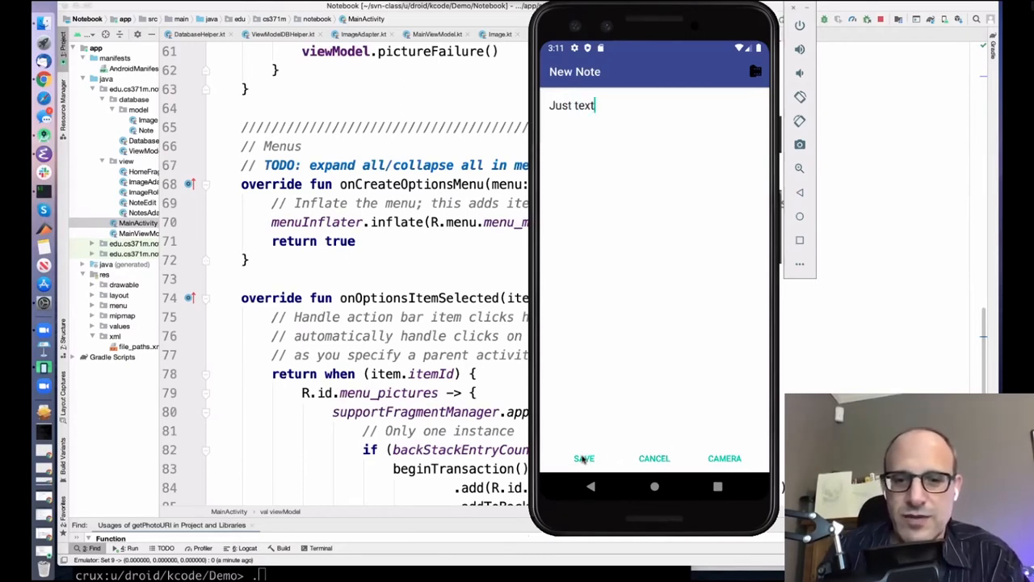
pyautogui.click(583, 459)
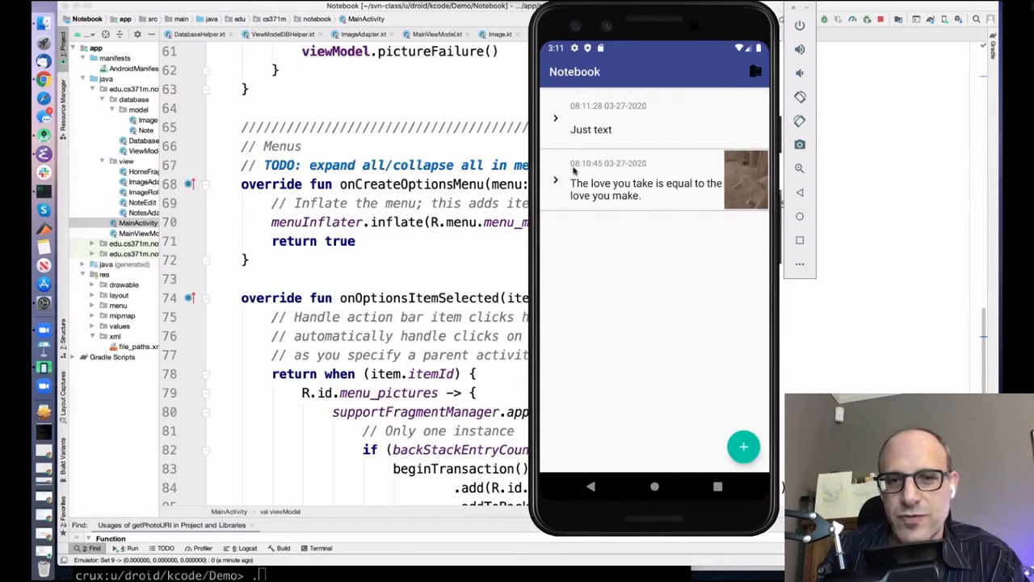
pyautogui.click(555, 180)
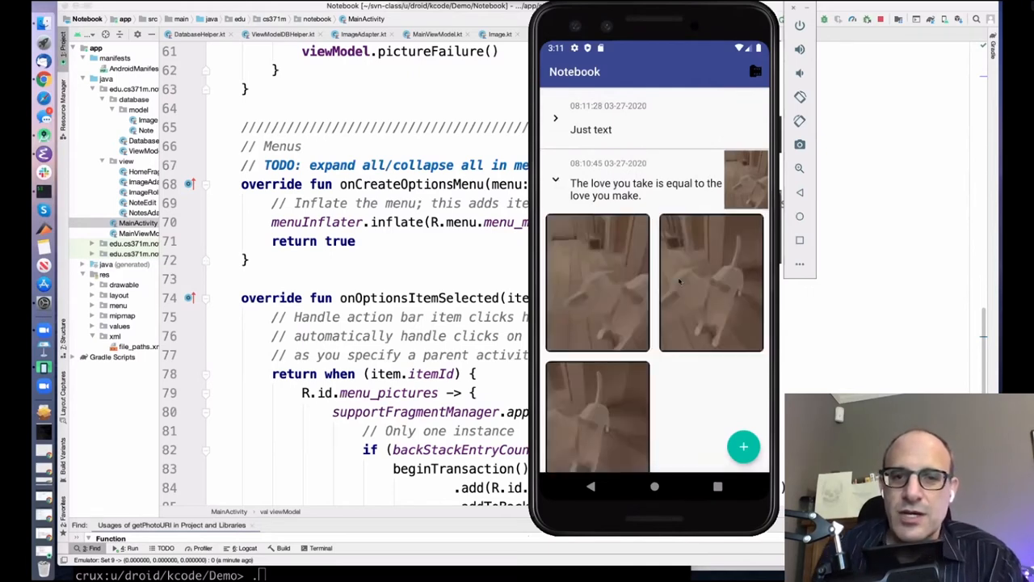
pyautogui.moveTo(749, 181)
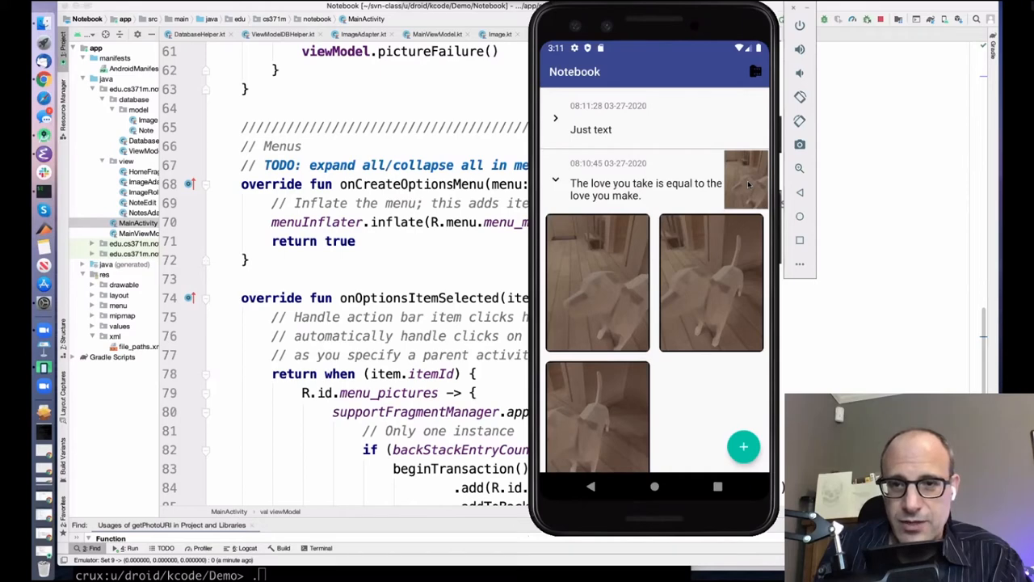
pyautogui.moveTo(697, 294)
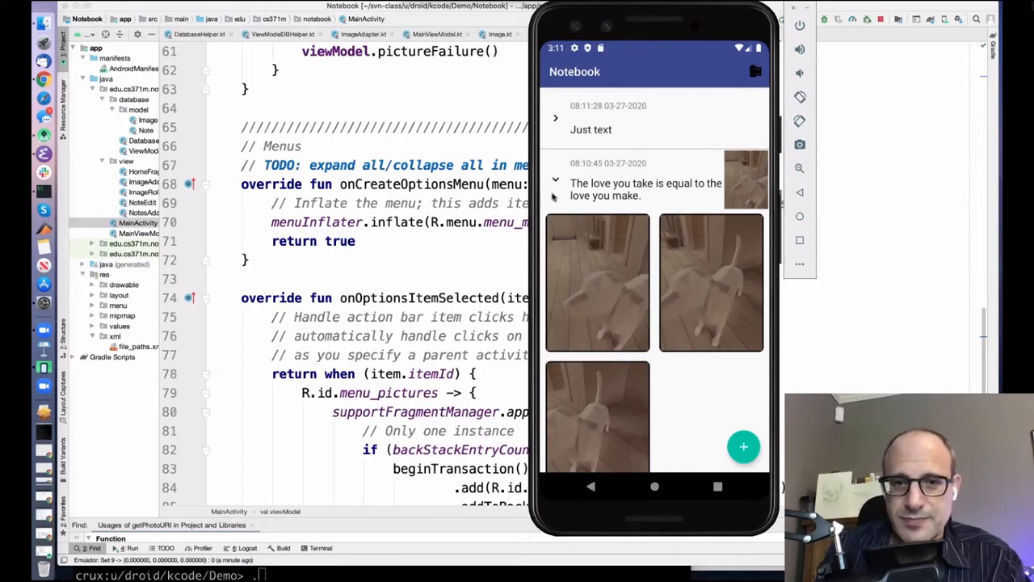
pyautogui.click(556, 178)
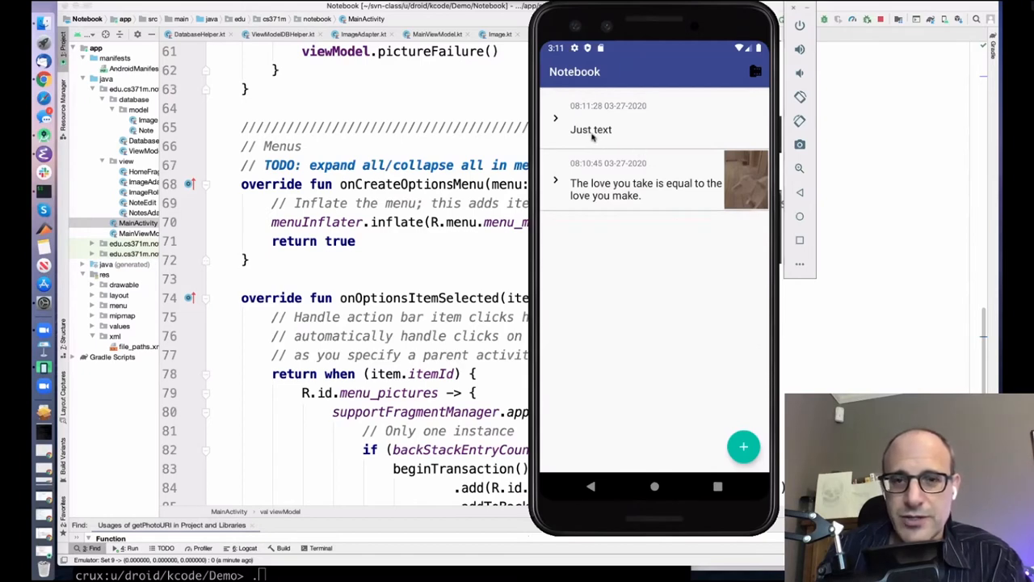
# Attach two camera photos of the room to the Just text note.
pyautogui.click(591, 129)
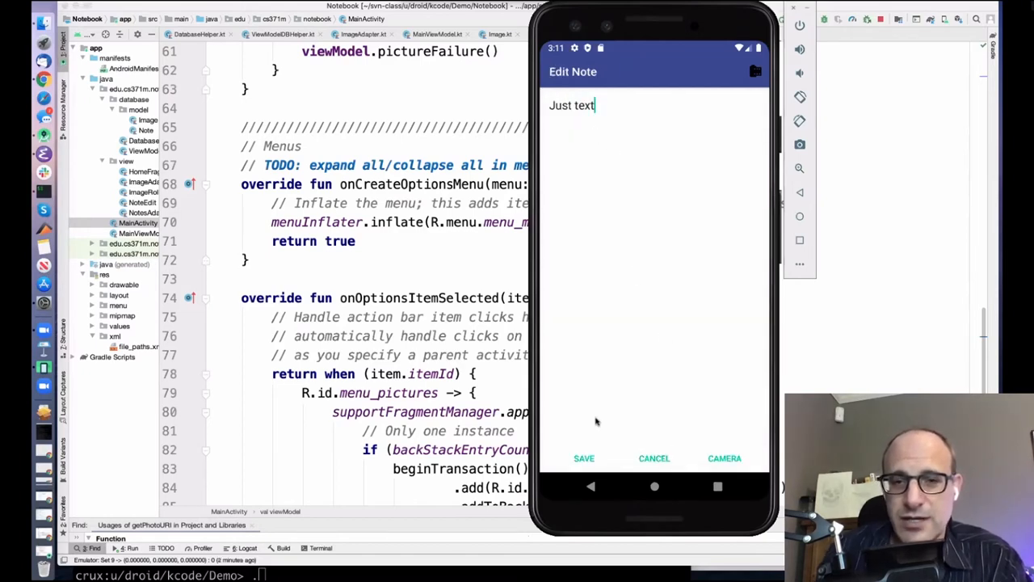
pyautogui.click(724, 459)
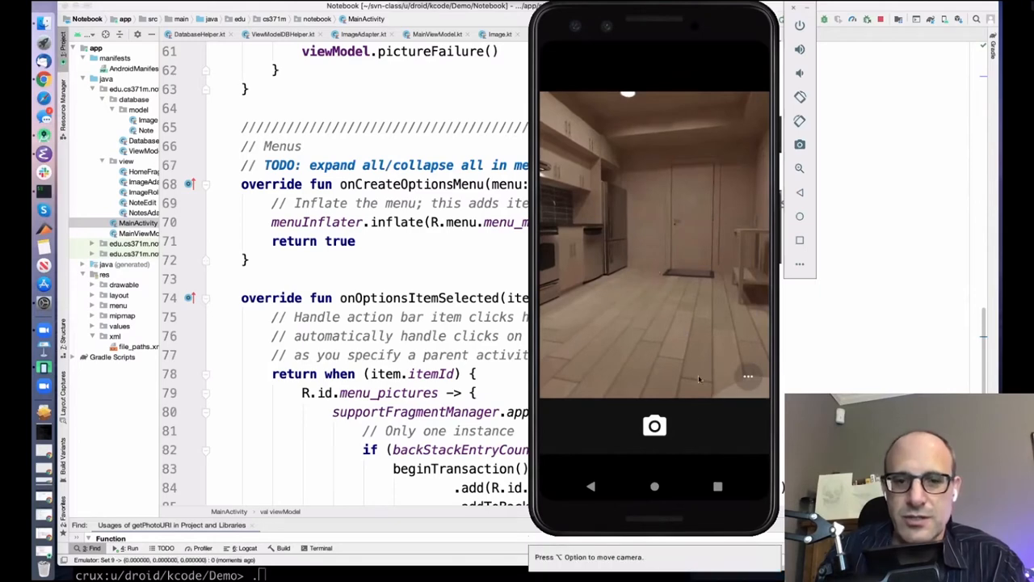
pyautogui.click(655, 426)
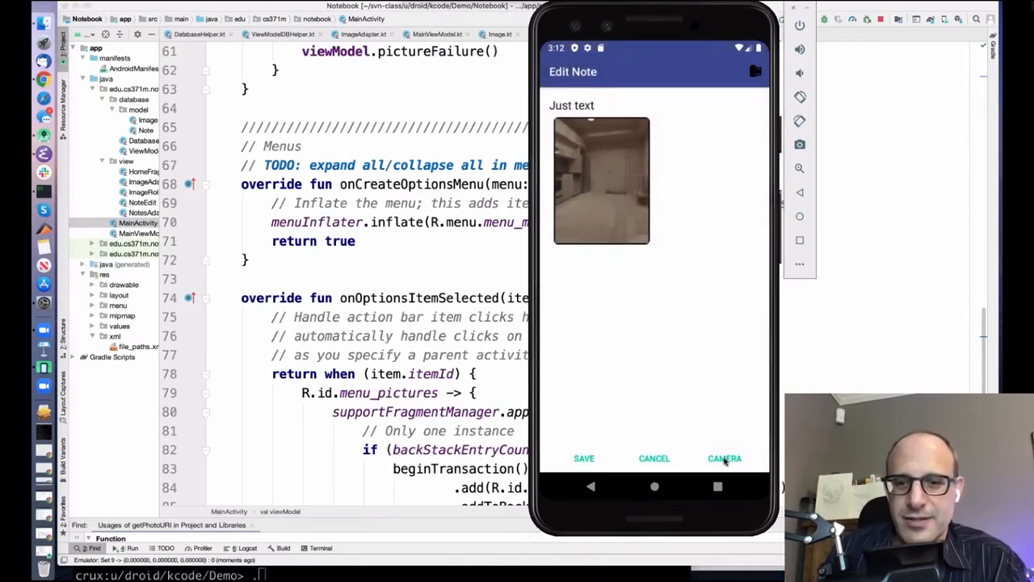
pyautogui.click(724, 459)
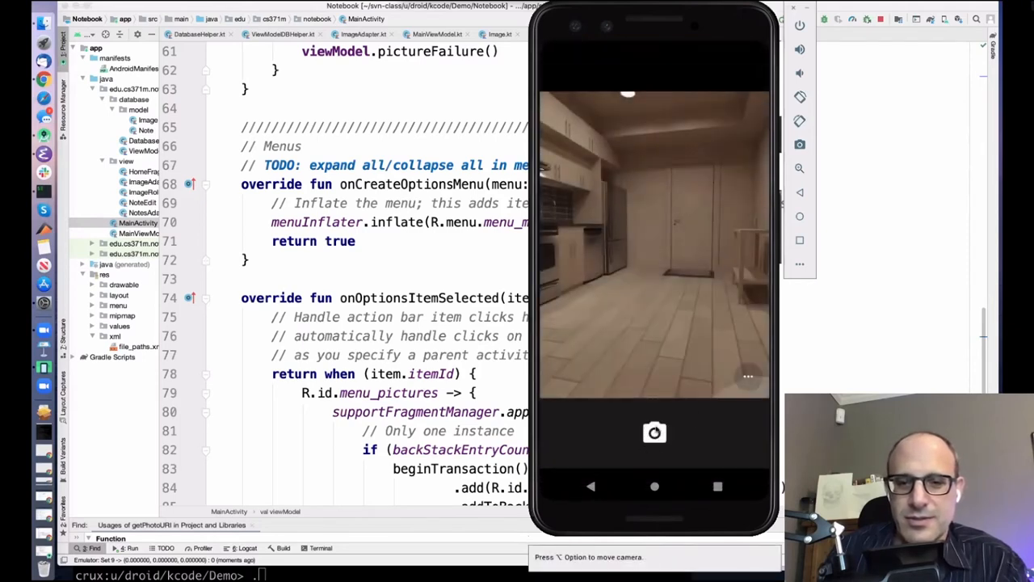
pyautogui.click(654, 433)
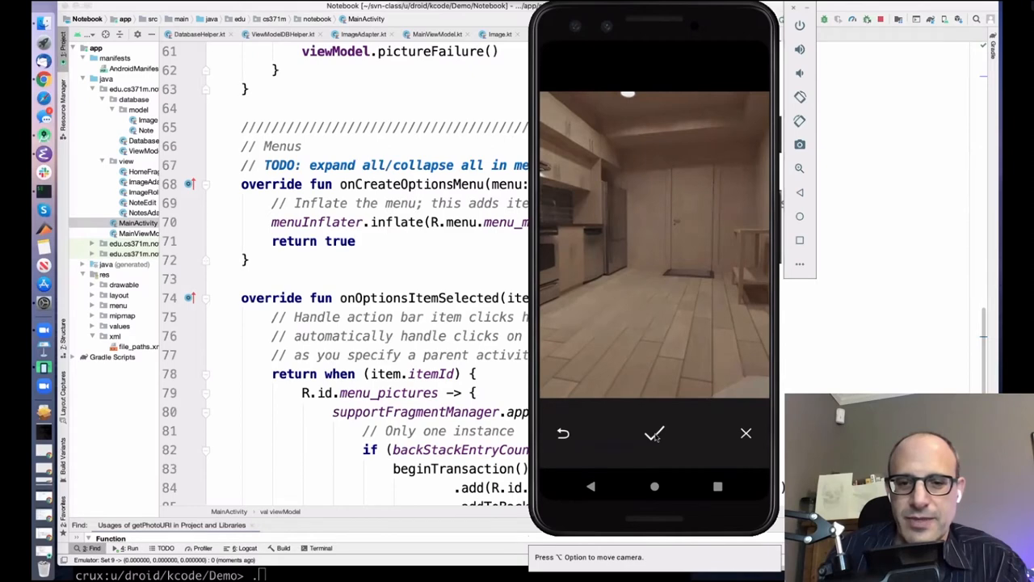
pyautogui.click(654, 433)
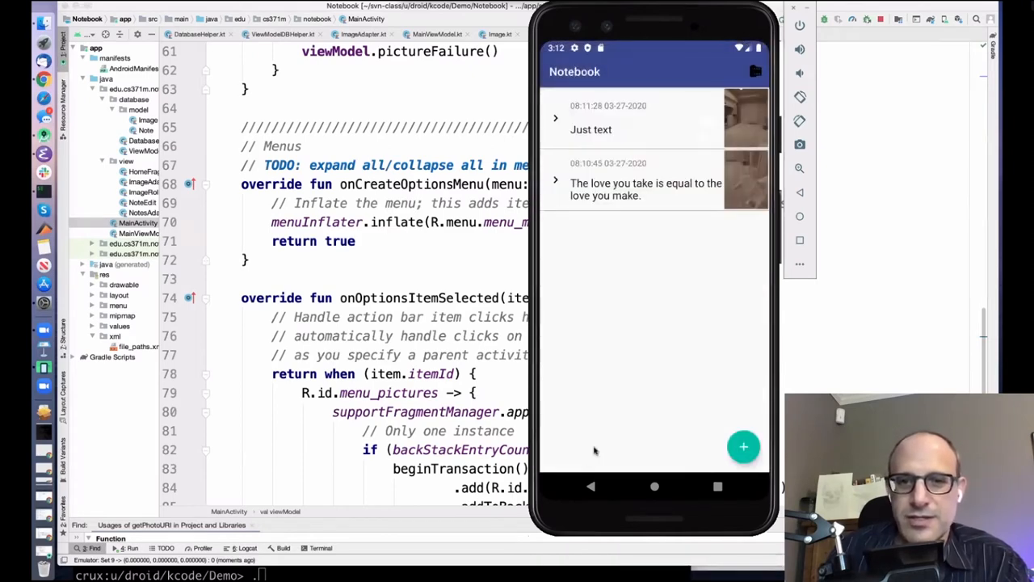
# Expand the Just text and quote notes to view their photos, then collapse the quote note.
pyautogui.click(555, 118)
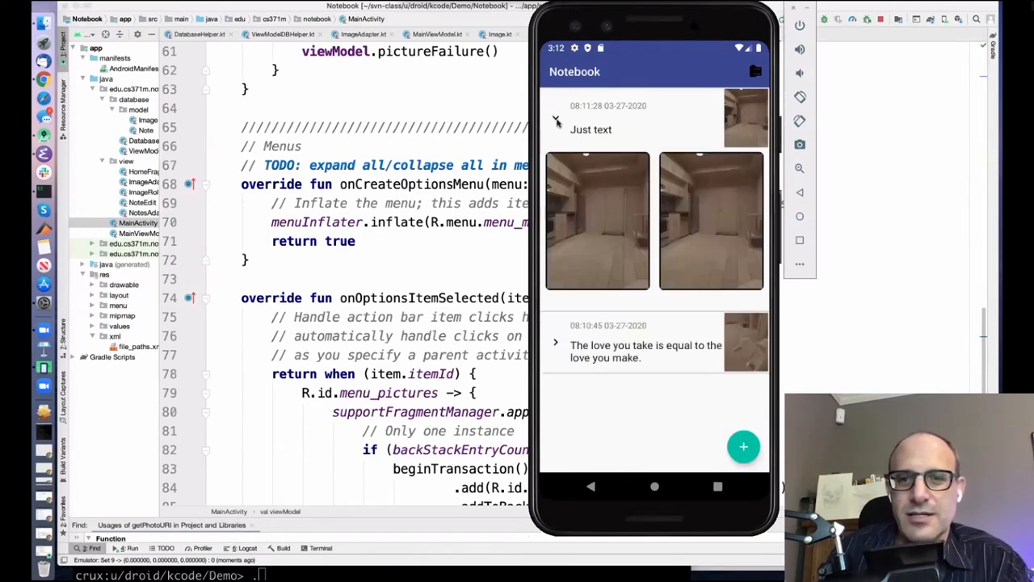
pyautogui.click(556, 345)
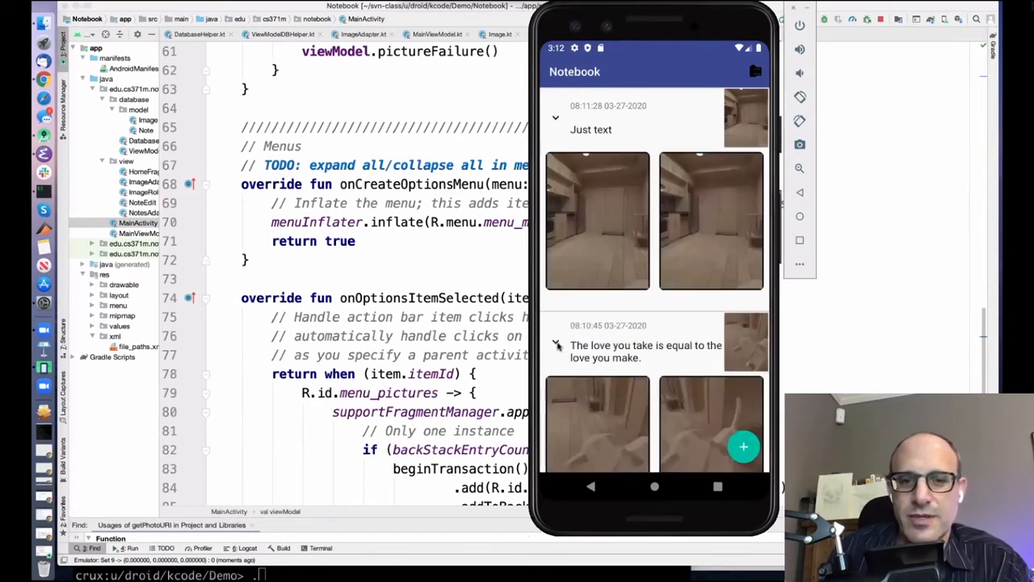
pyautogui.click(556, 342)
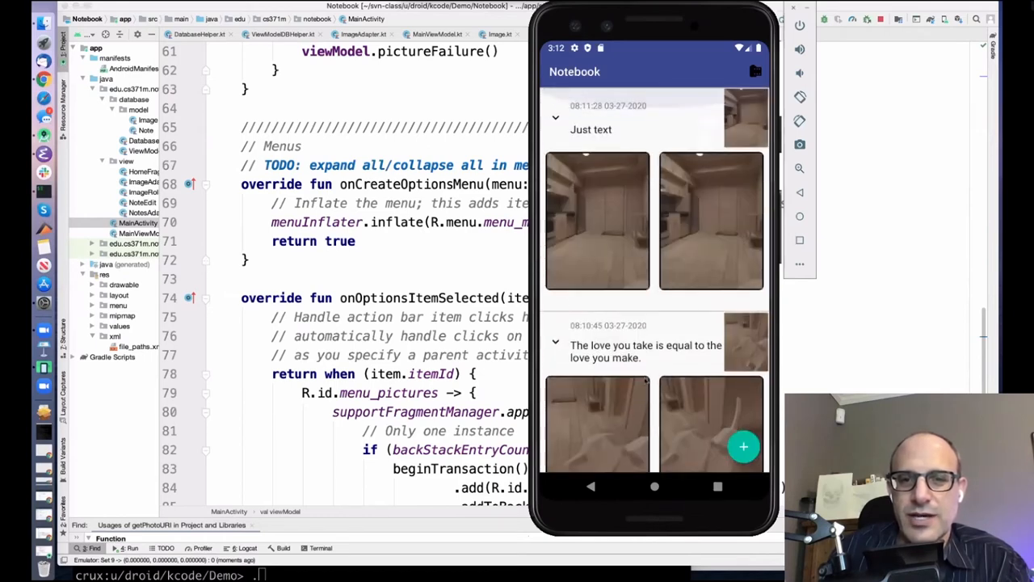
pyautogui.click(556, 341)
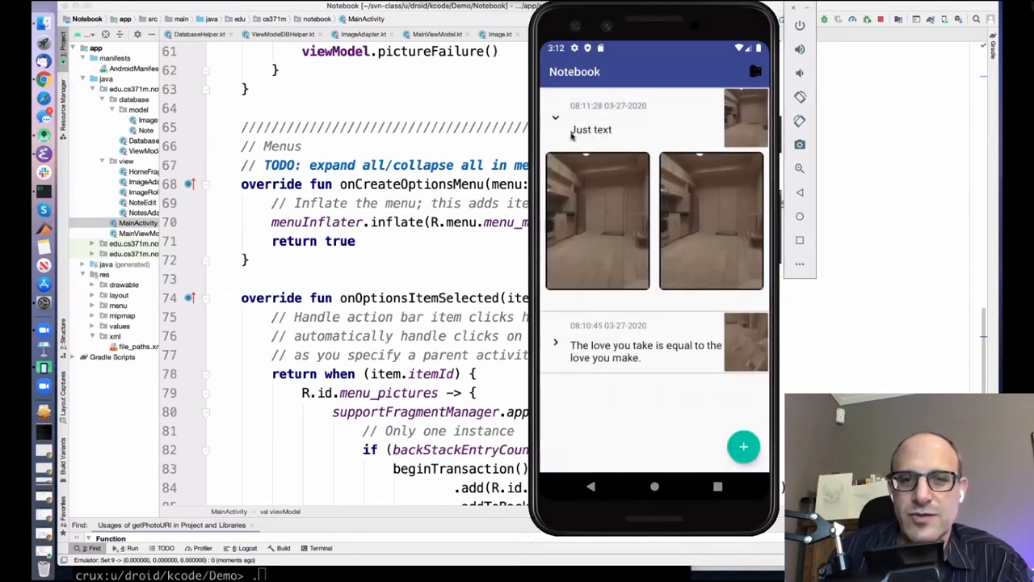
# Browse the gallery of all note images and return to the notes list.
pyautogui.click(555, 118)
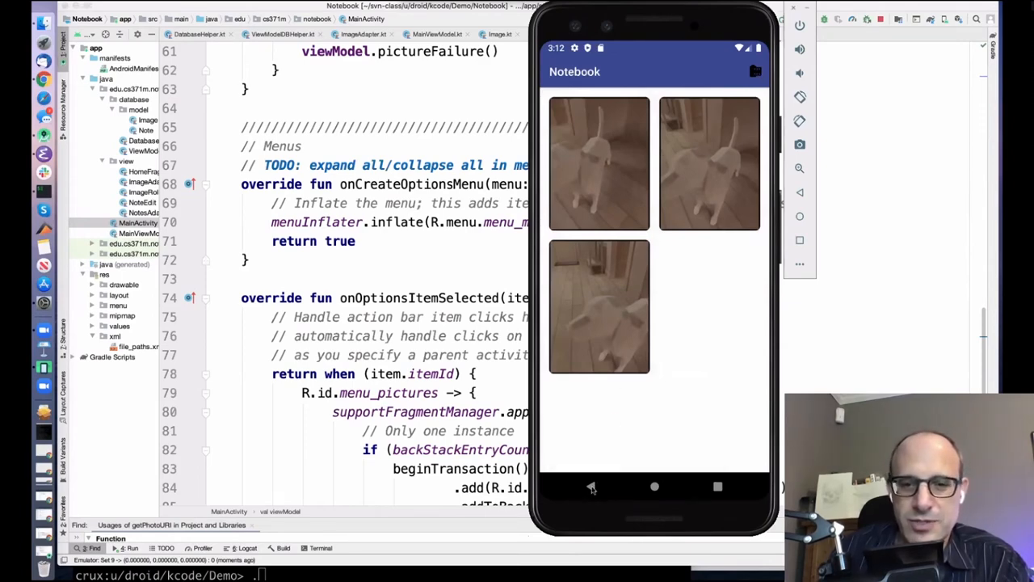
pyautogui.click(754, 71)
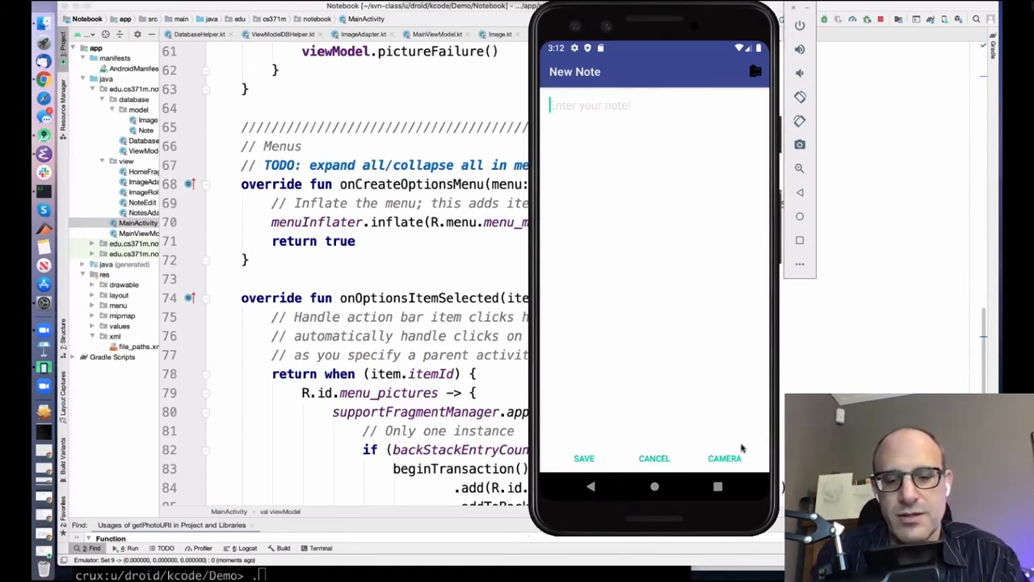
# Name the note "More images", attach a freshly taken camera photo and save it.
pyautogui.write('More images')
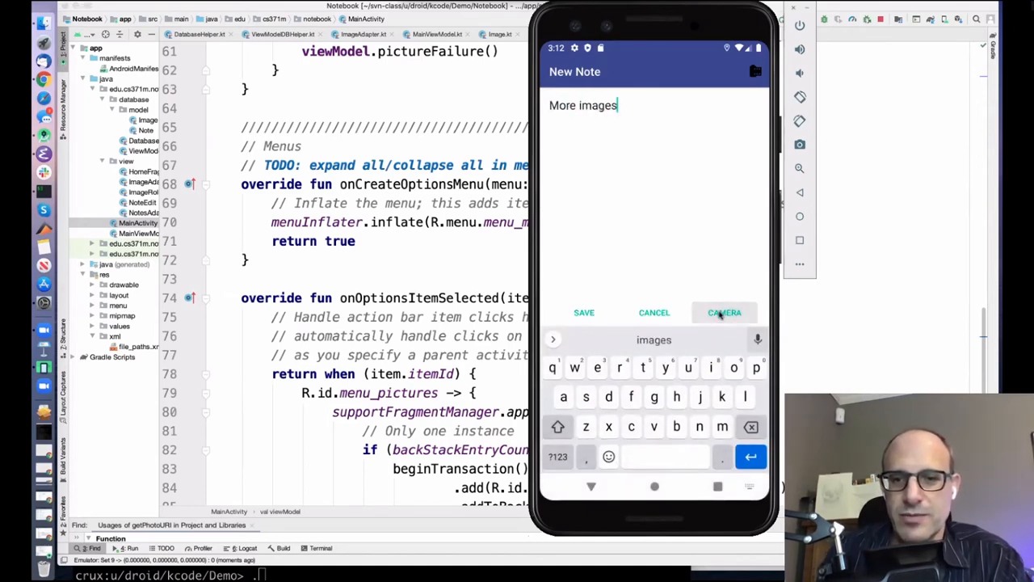
pyautogui.click(724, 313)
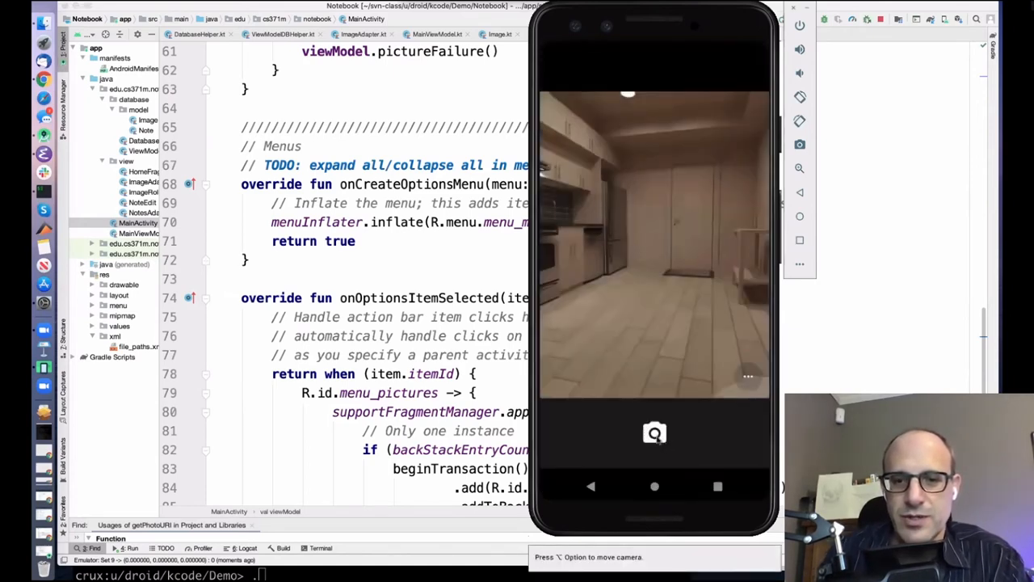
pyautogui.click(654, 433)
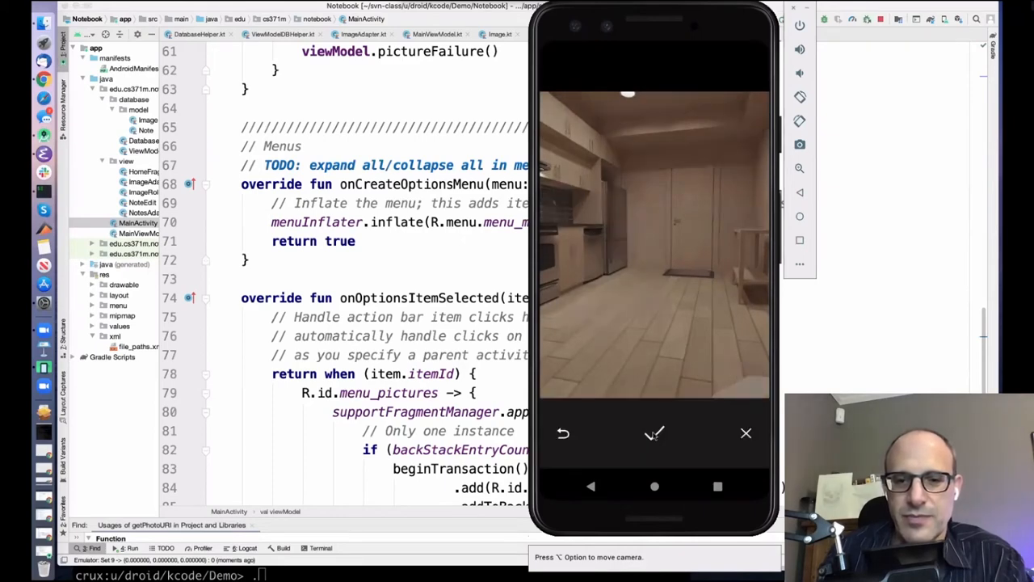
pyautogui.click(655, 433)
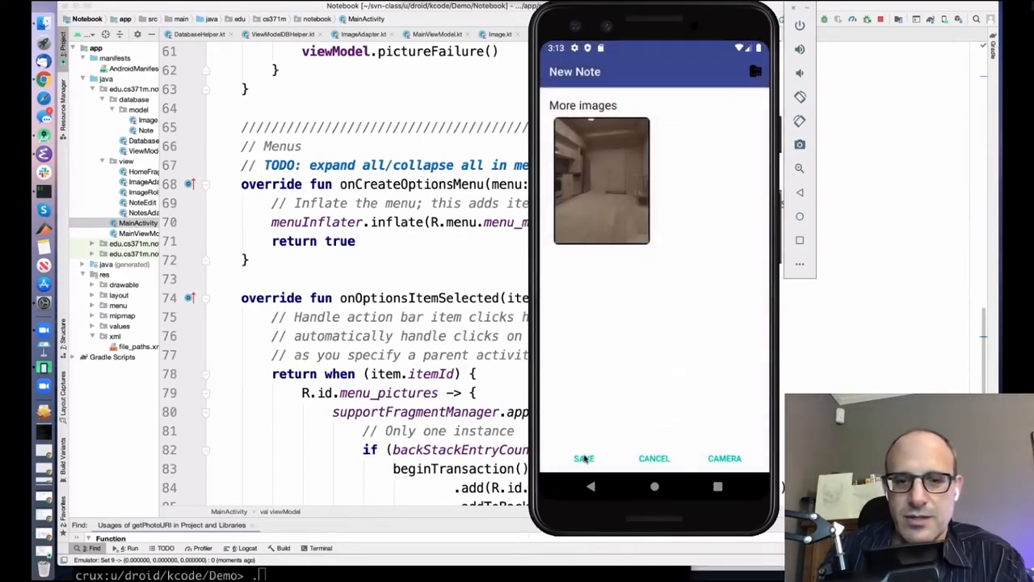
pyautogui.click(583, 459)
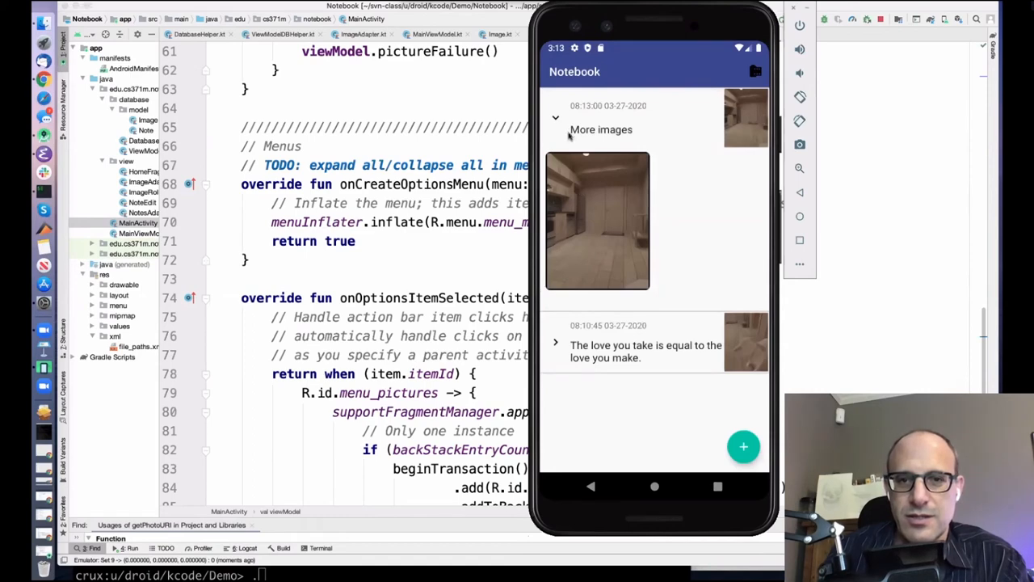
# Browse the four-photo gallery of every note image, then return to the collapsed notes list.
pyautogui.click(754, 71)
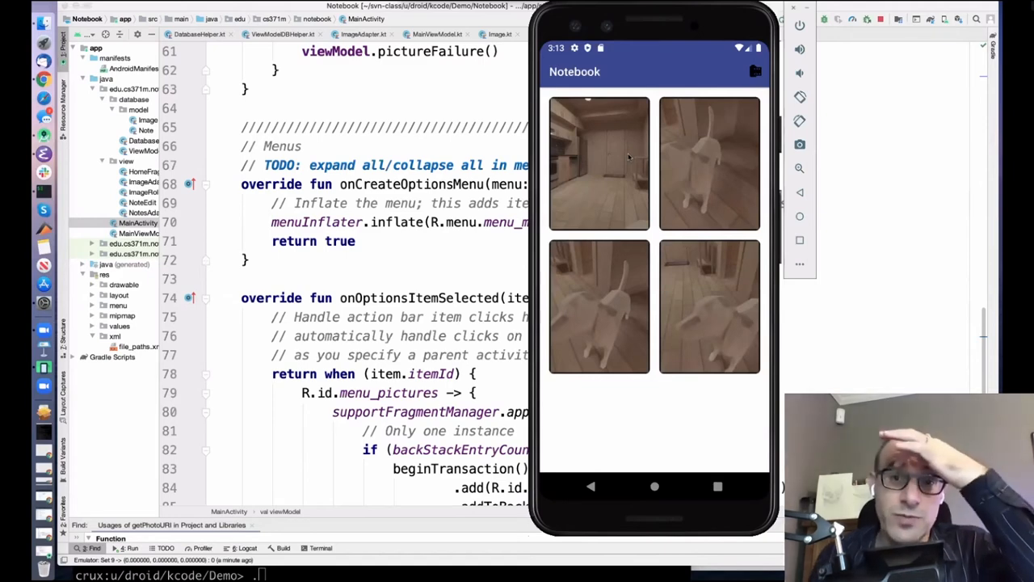
pyautogui.moveTo(607, 172)
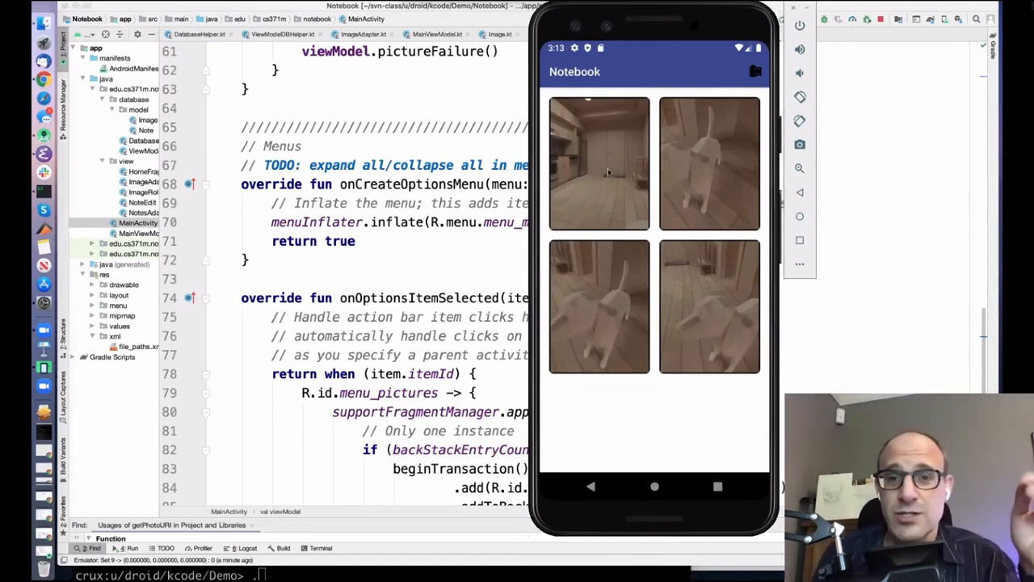
pyautogui.moveTo(698, 158)
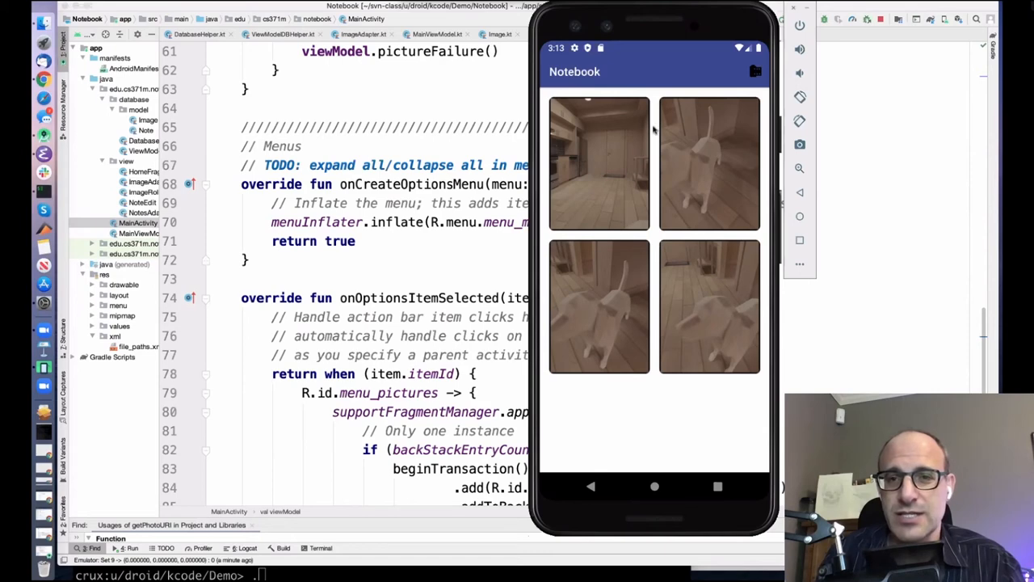
pyautogui.click(591, 485)
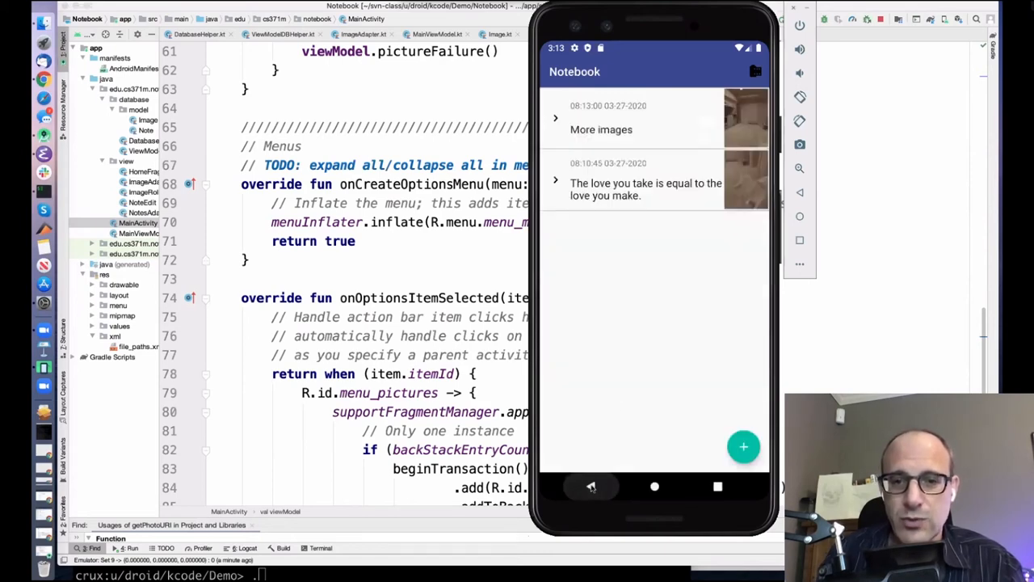
pyautogui.click(556, 179)
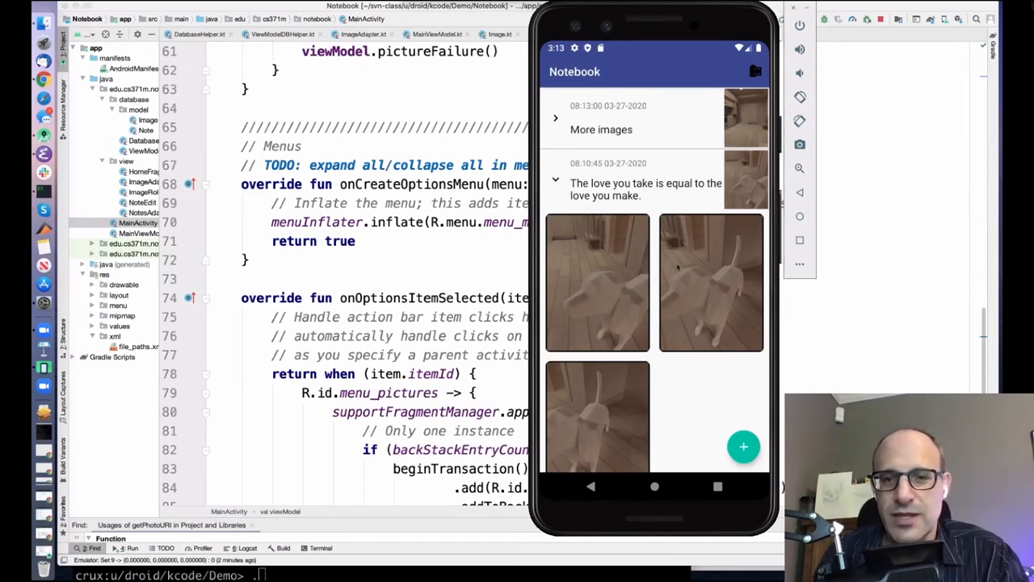
pyautogui.moveTo(687, 394)
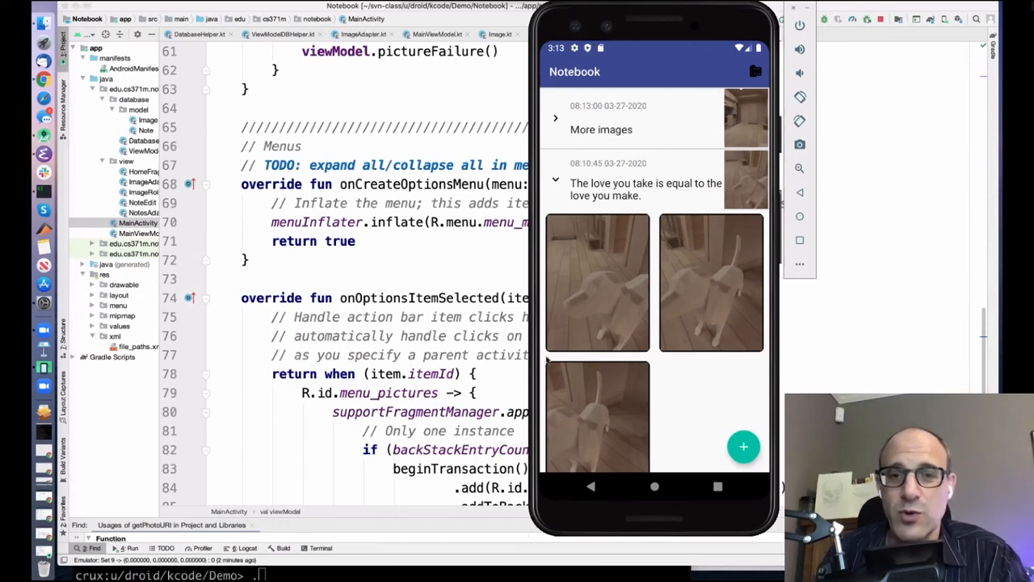
pyautogui.click(757, 71)
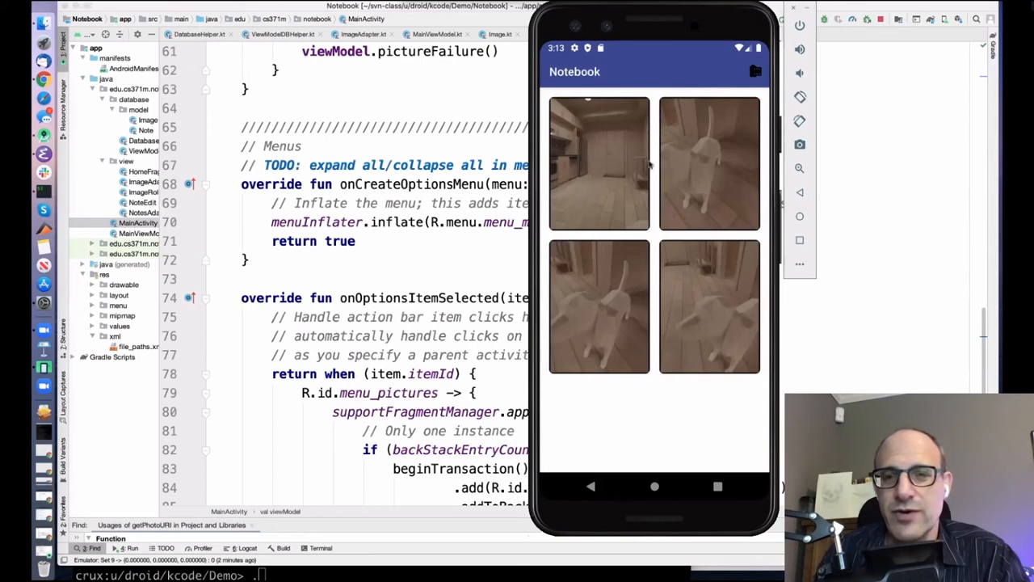
pyautogui.moveTo(596, 430)
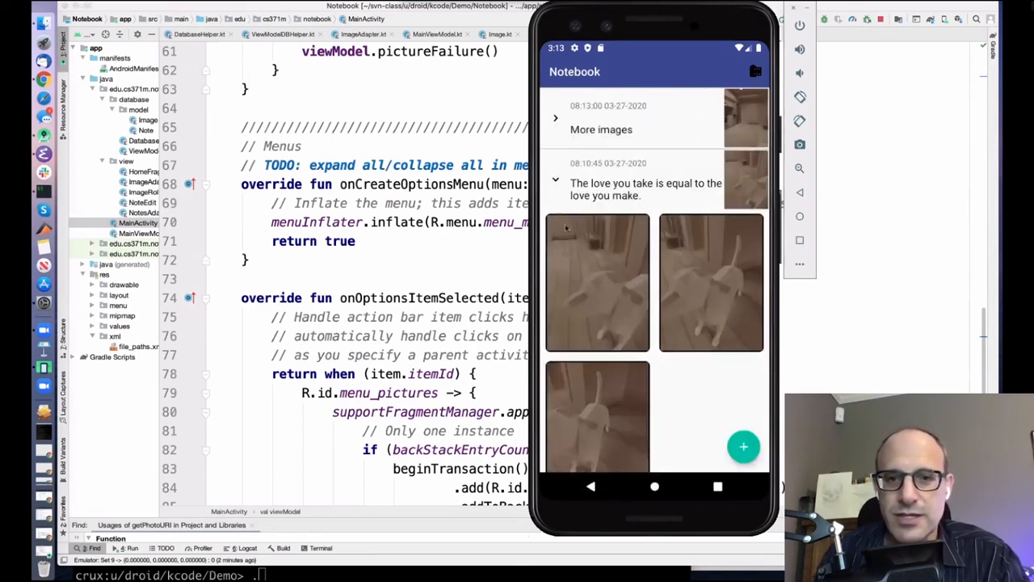
pyautogui.click(556, 182)
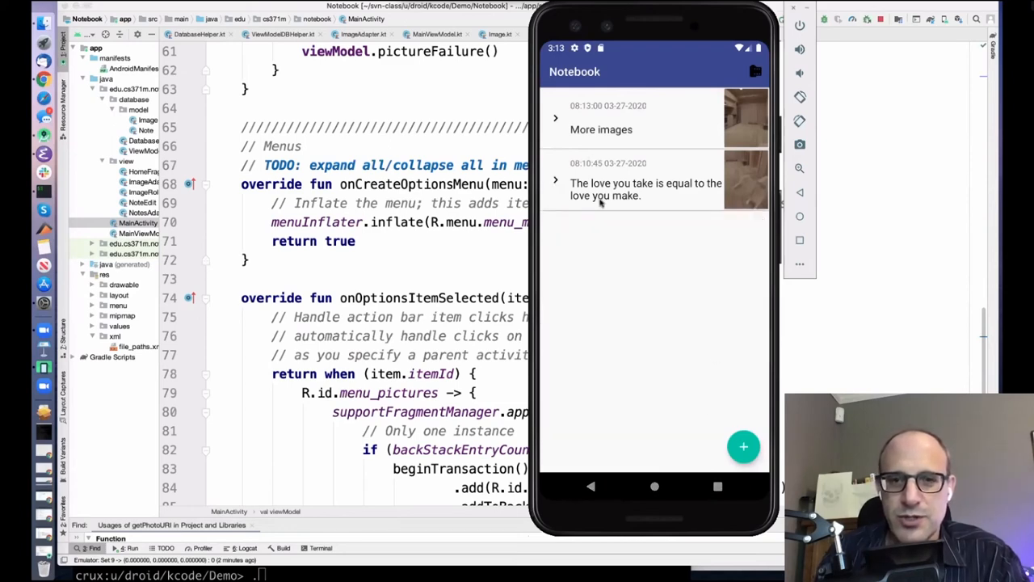
pyautogui.click(646, 187)
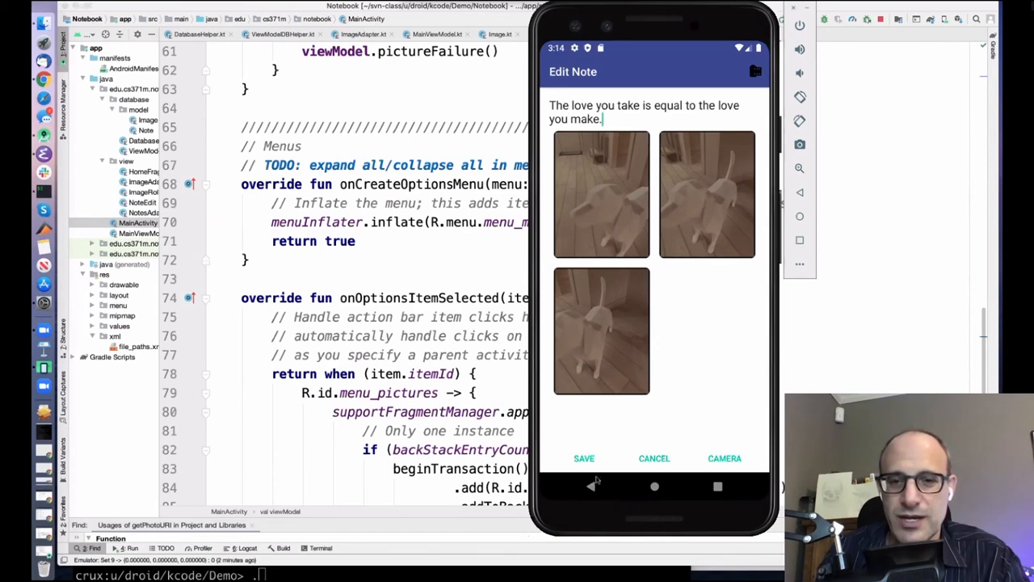
pyautogui.click(584, 459)
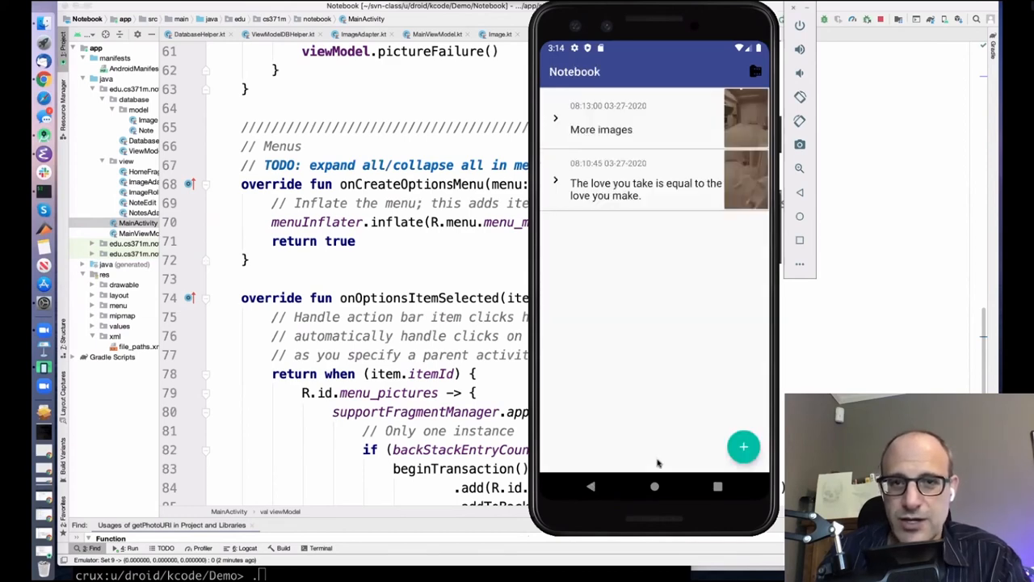
pyautogui.moveTo(621, 203)
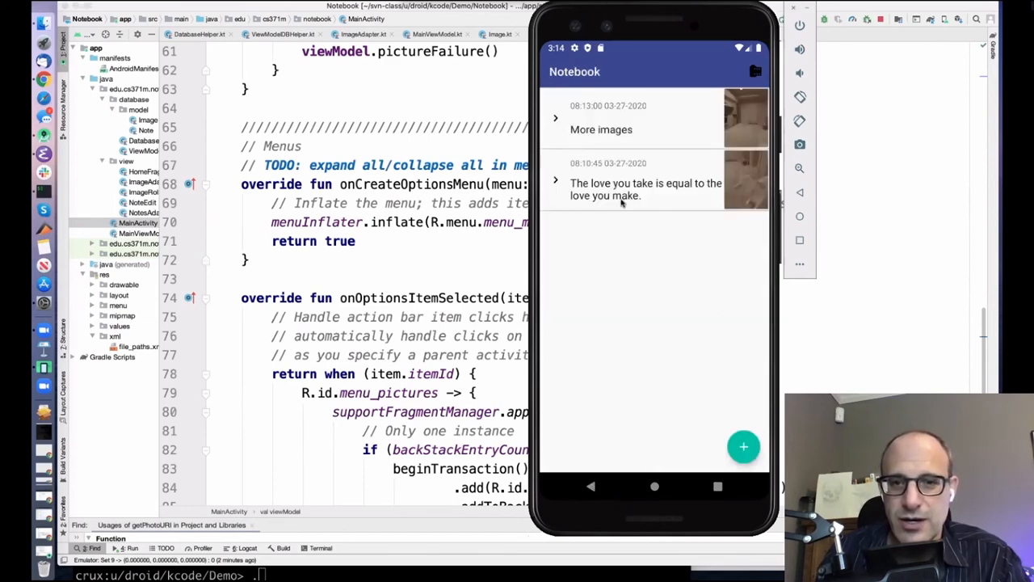
pyautogui.click(591, 485)
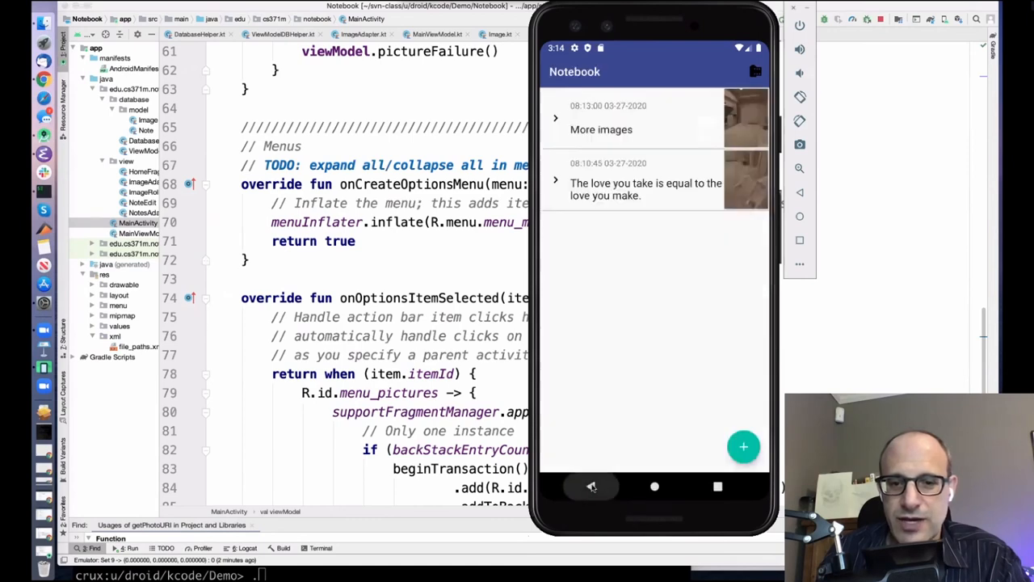
pyautogui.moveTo(608, 129)
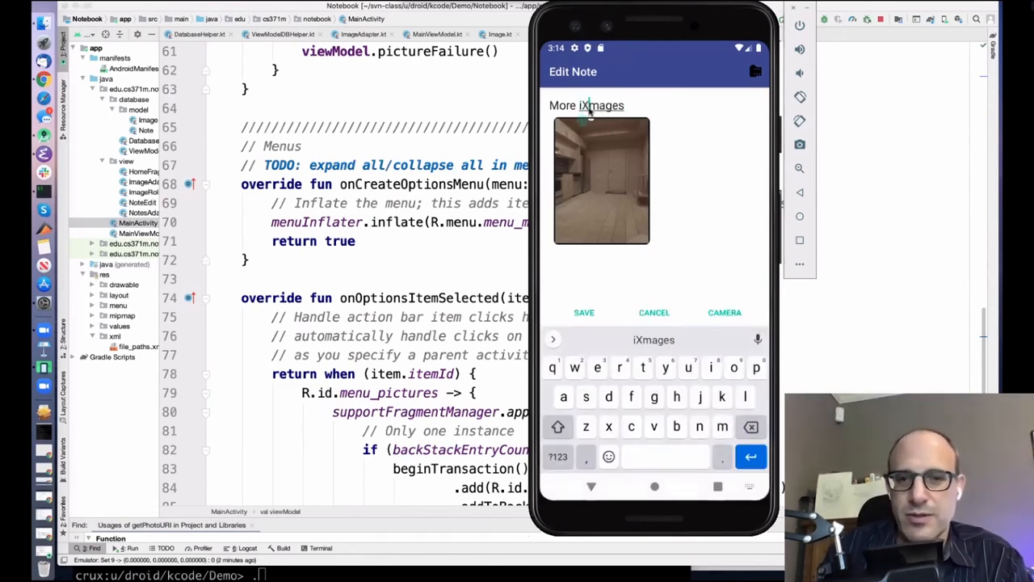
# Insert extra characters into the More images note's text and save it.
pyautogui.write('XXXX')
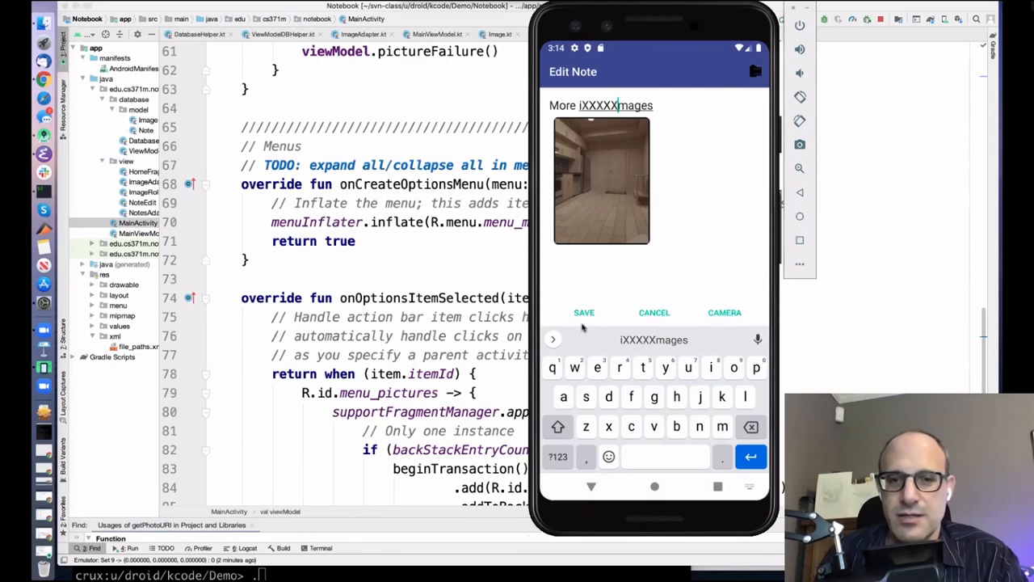
pyautogui.click(583, 314)
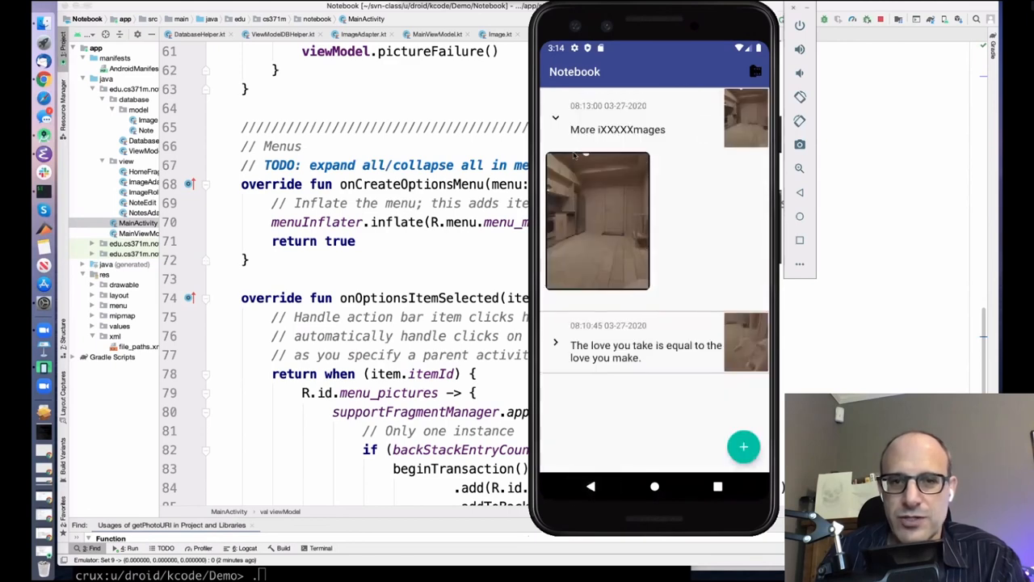
# Collapse the edited note and expand the quote note to show its photos.
pyautogui.click(556, 118)
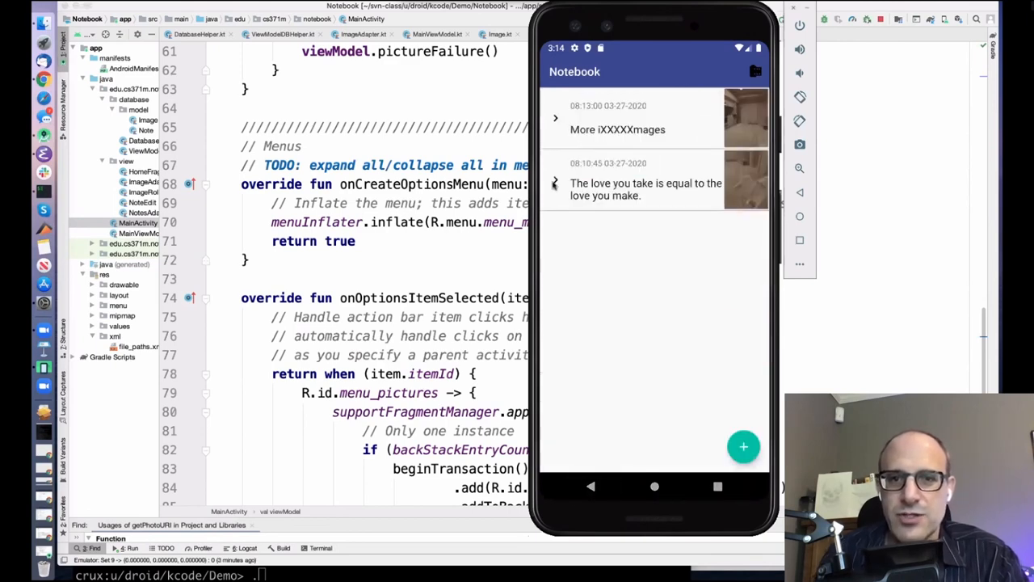
pyautogui.click(556, 184)
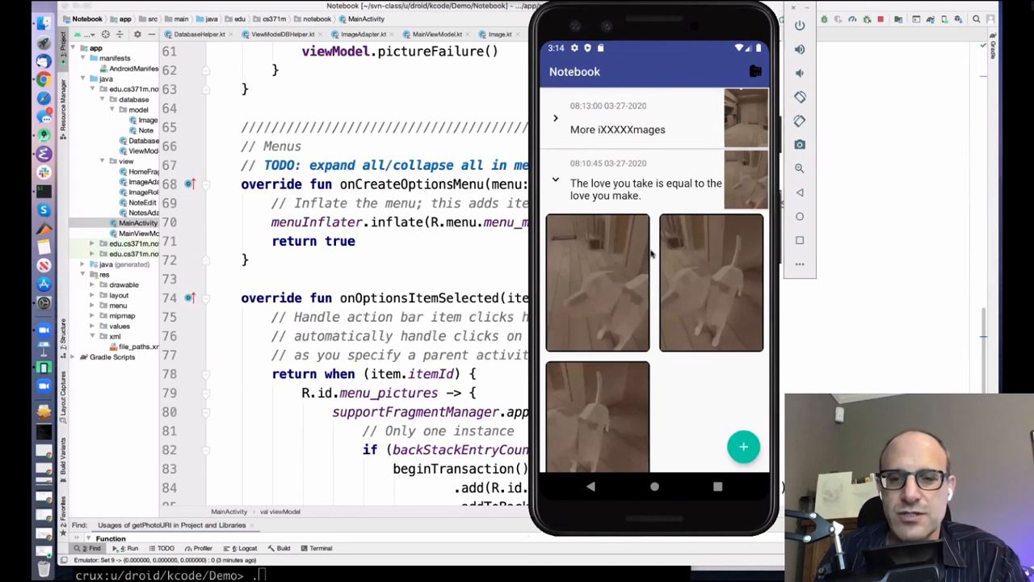